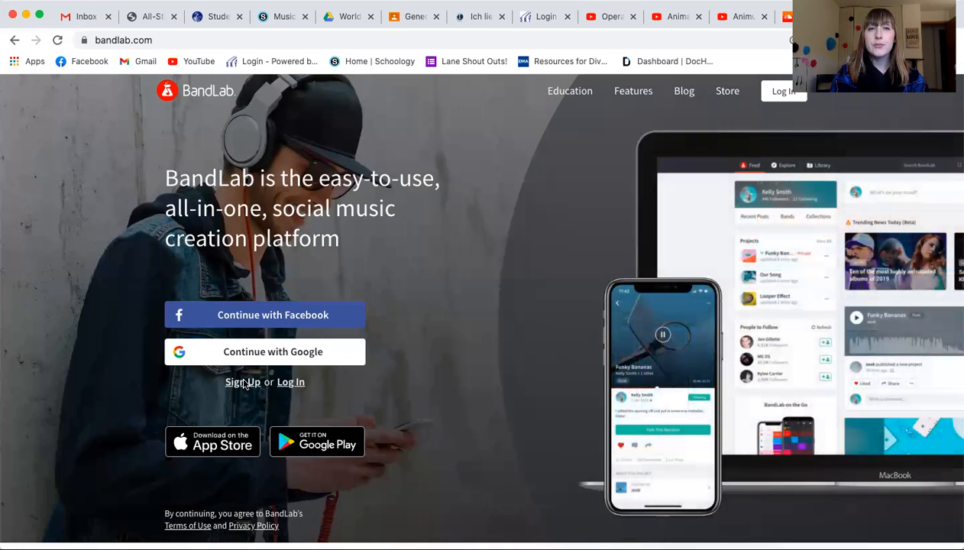
# Go to BandLab's Create an Account page from the homepage.
pyautogui.click(242, 382)
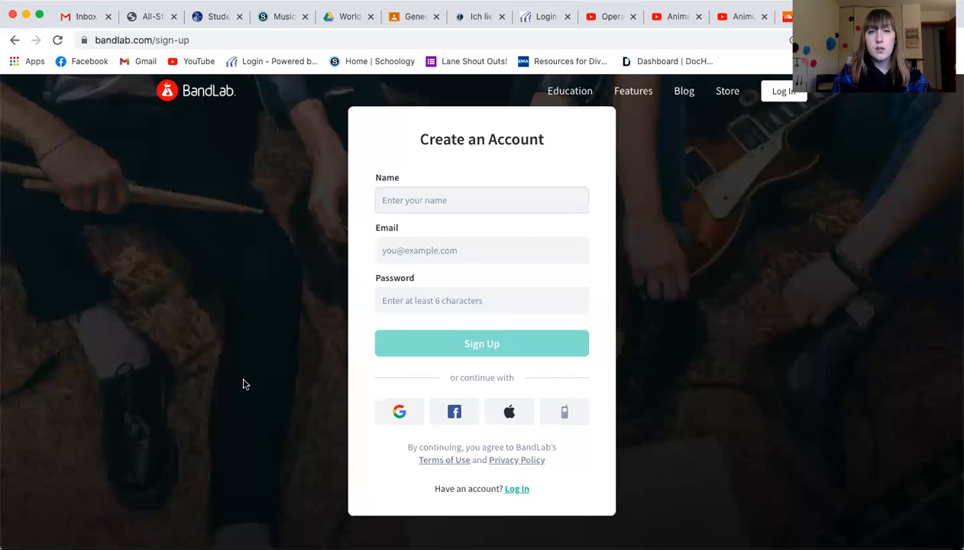
pyautogui.moveTo(405, 444)
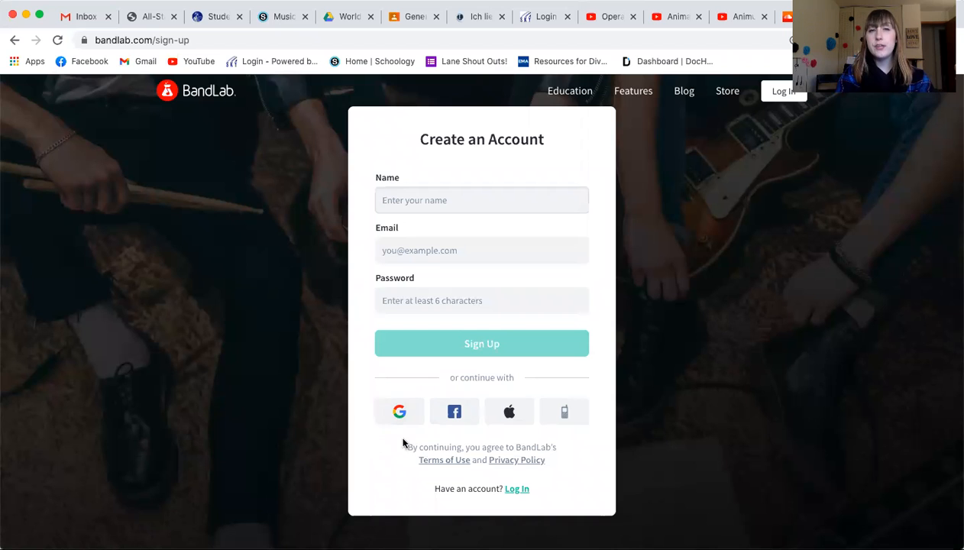
pyautogui.moveTo(399, 413)
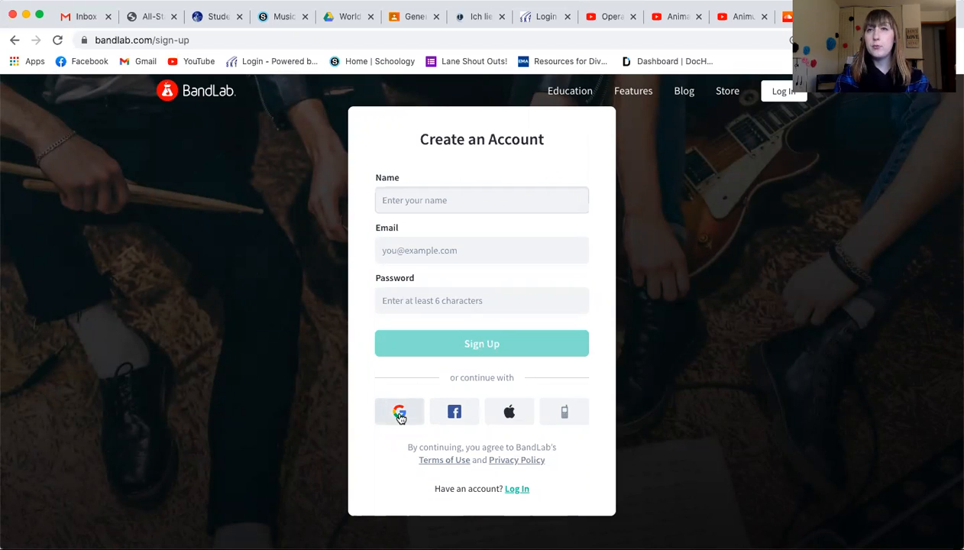
pyautogui.click(399, 413)
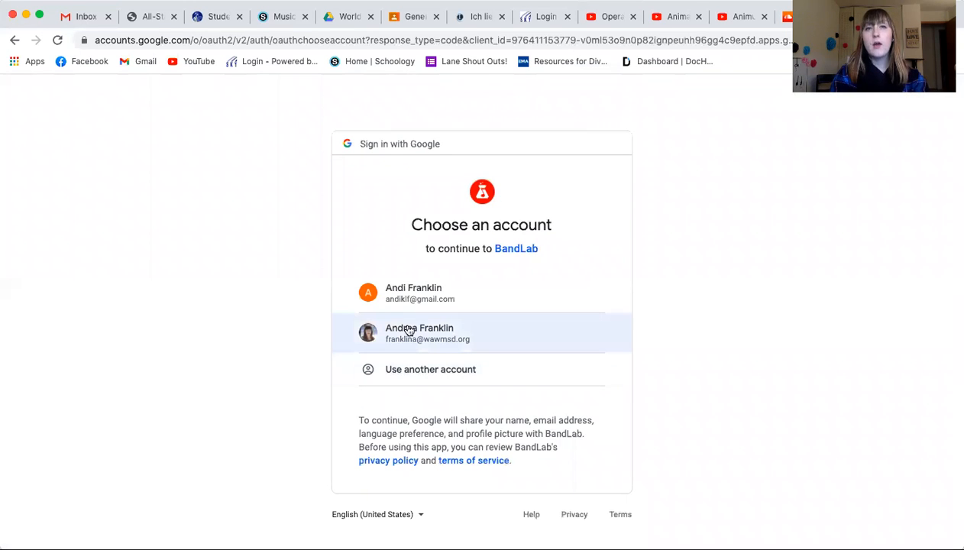
pyautogui.moveTo(418, 294)
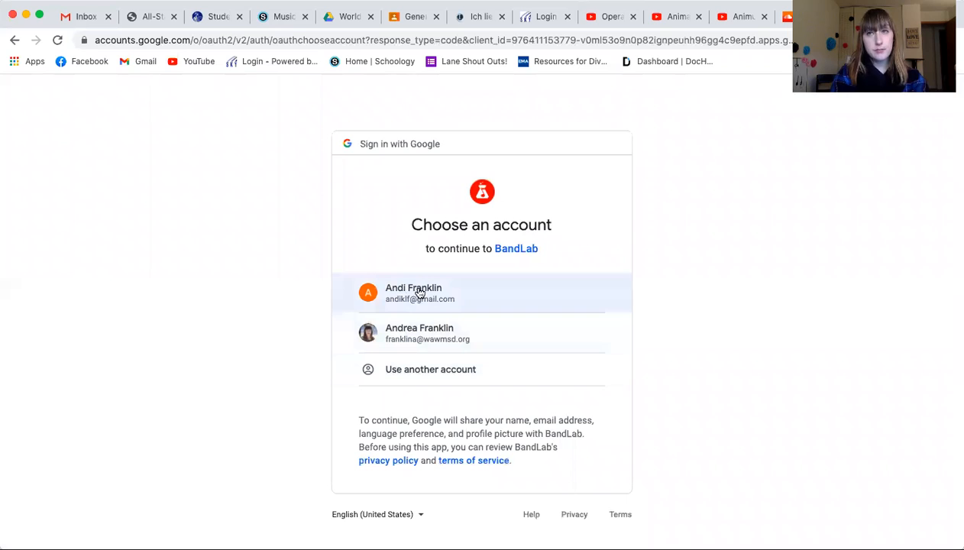
pyautogui.moveTo(398, 340)
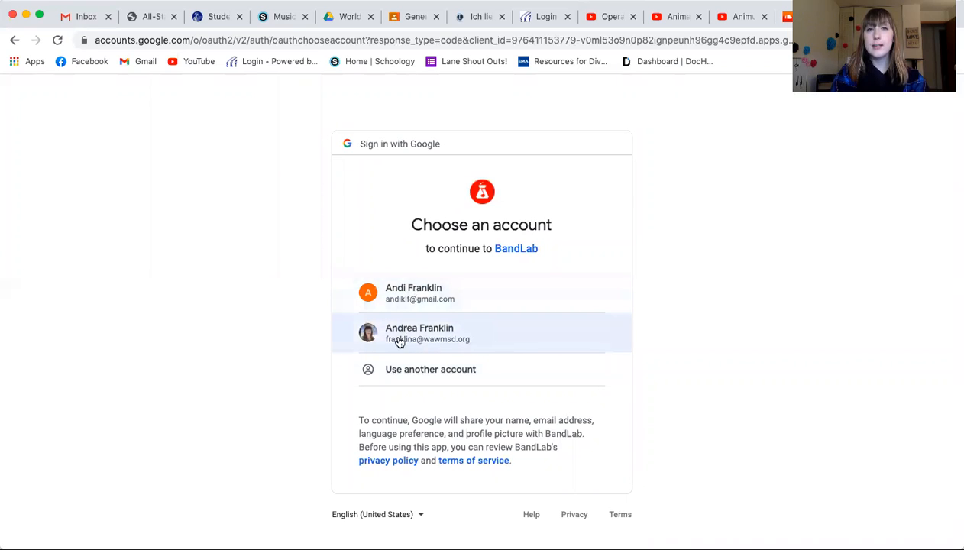
pyautogui.moveTo(410, 298)
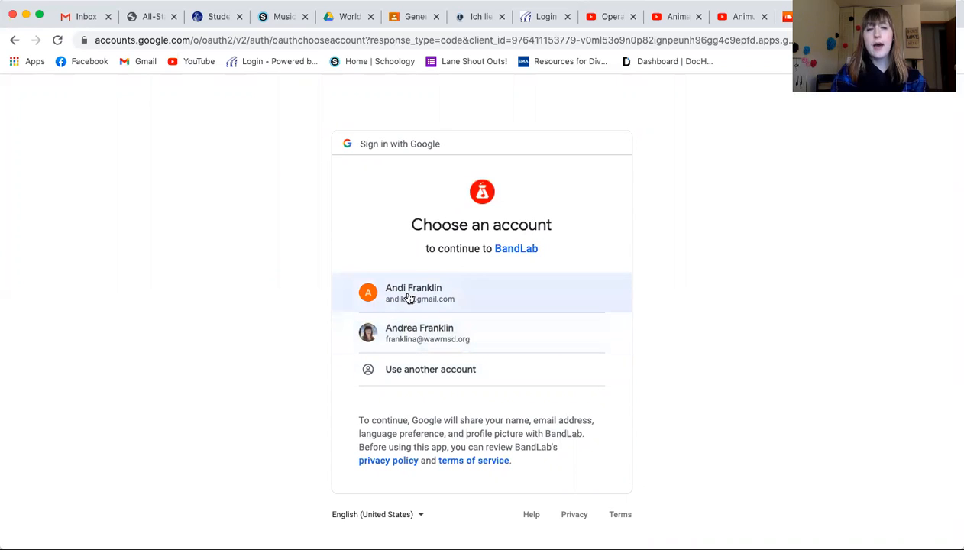
# Sign in with the first Google account and look over the BandLab home feed.
pyautogui.click(413, 293)
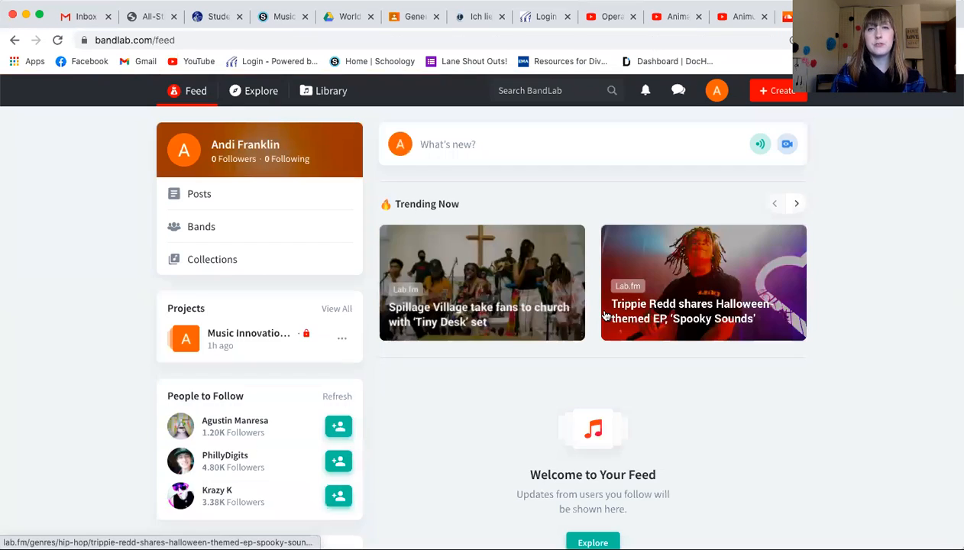
pyautogui.scroll(-3)
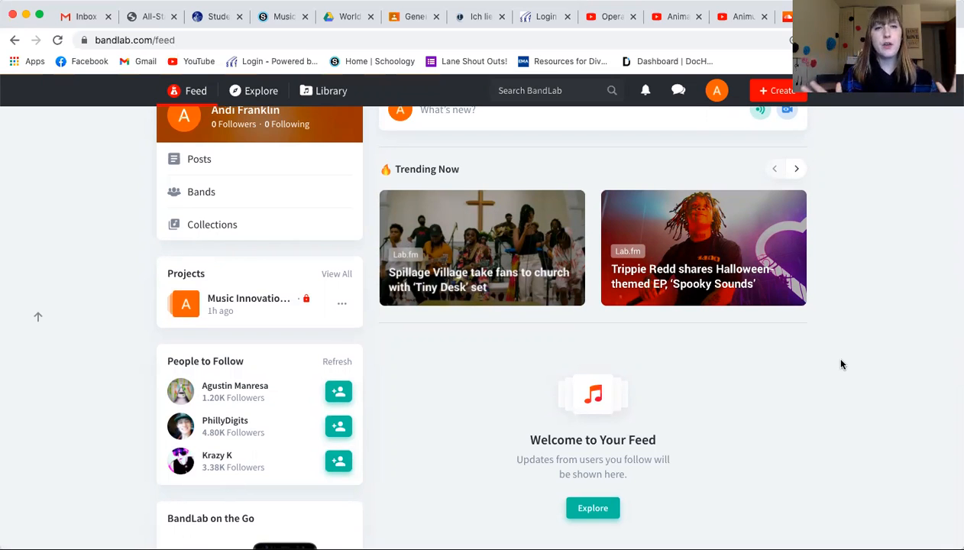
pyautogui.moveTo(481, 372)
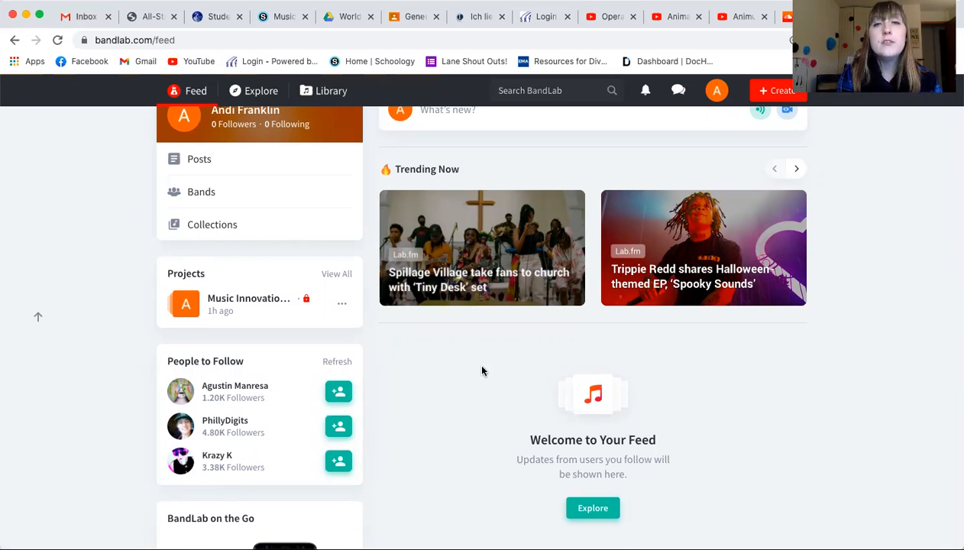
pyautogui.scroll(3)
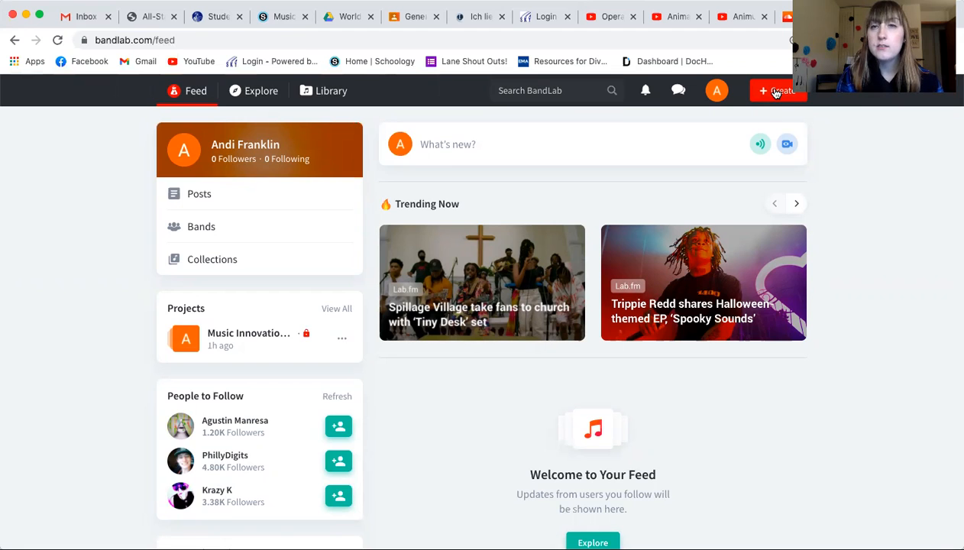
# Start a new untitled project in the mix editor via + Create.
pyautogui.click(776, 90)
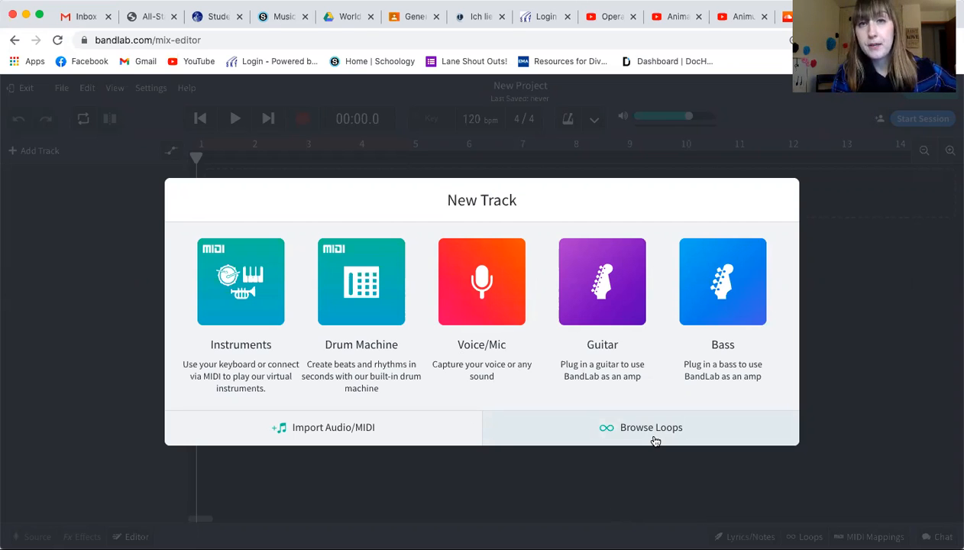
# Browse the loop library by packs and filter them to the Pop / RnB genre.
pyautogui.click(651, 428)
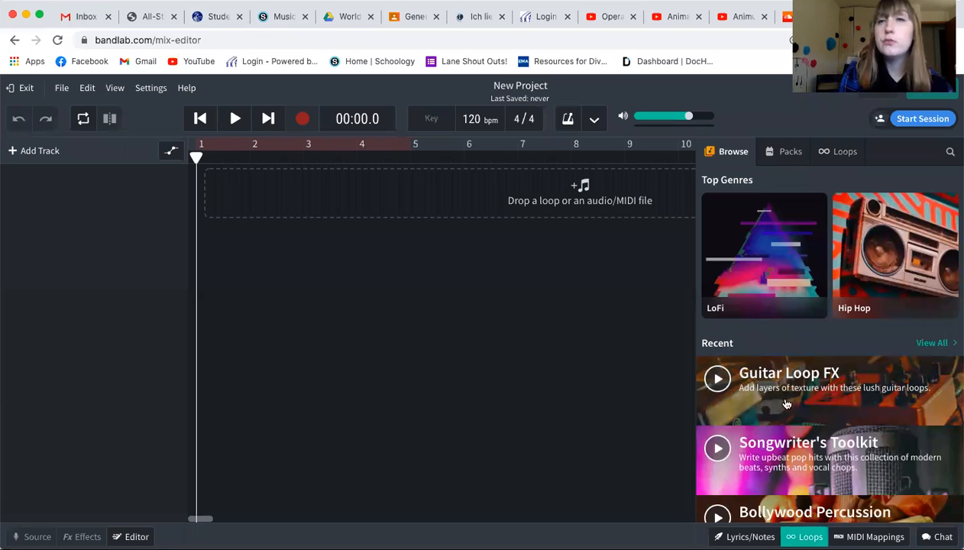
pyautogui.click(790, 151)
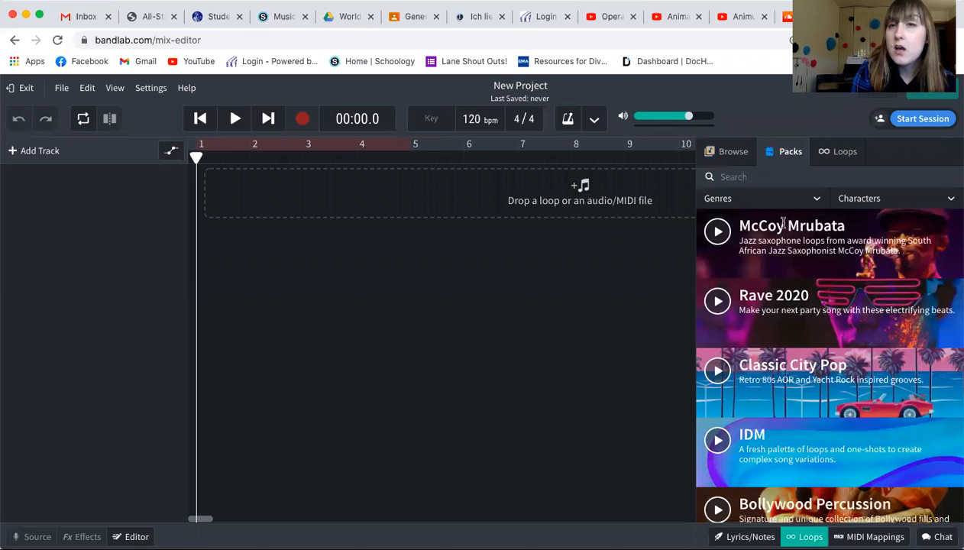
pyautogui.scroll(-3)
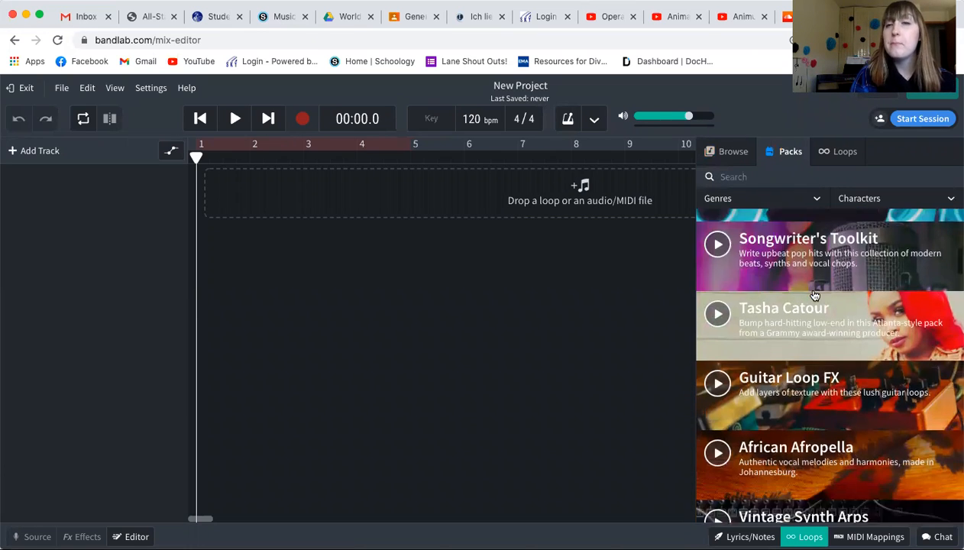
pyautogui.scroll(-3)
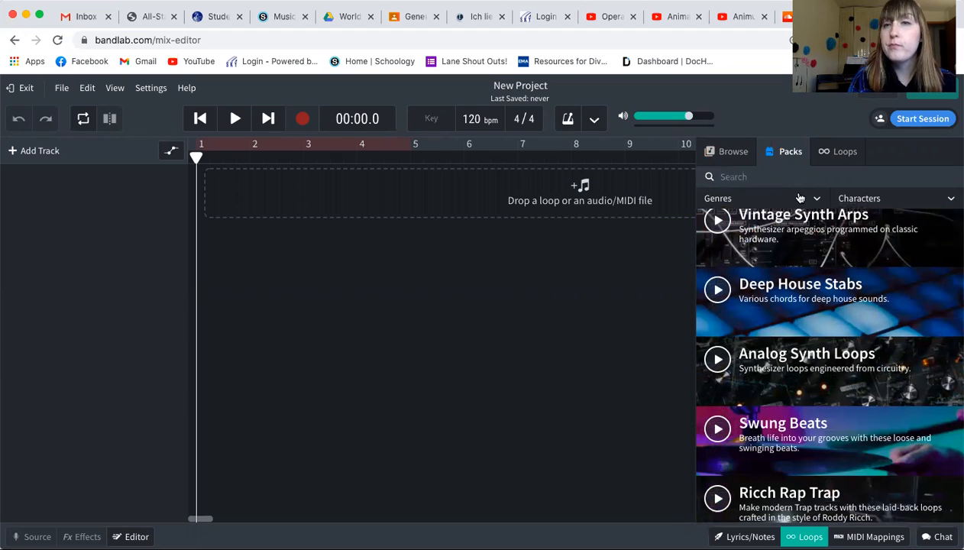
pyautogui.click(801, 199)
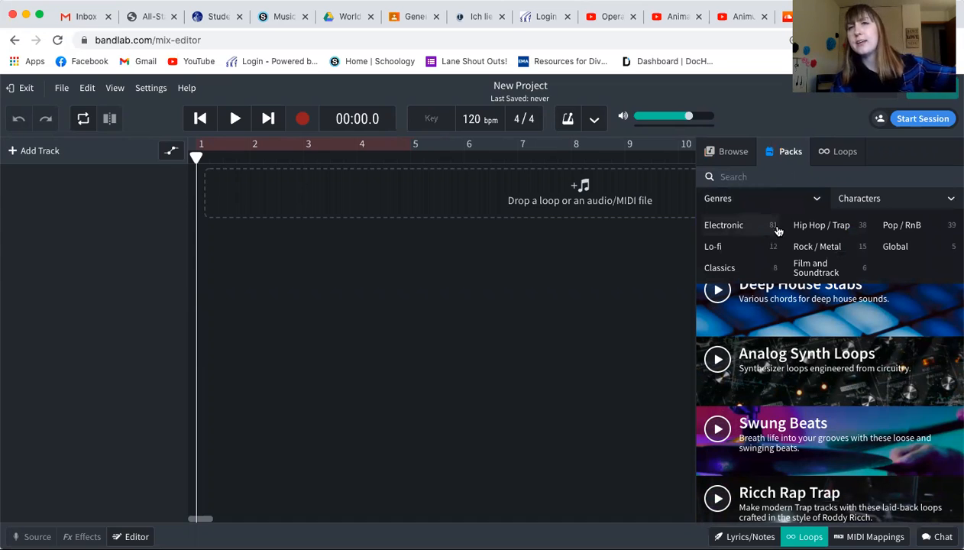
pyautogui.moveTo(803, 230)
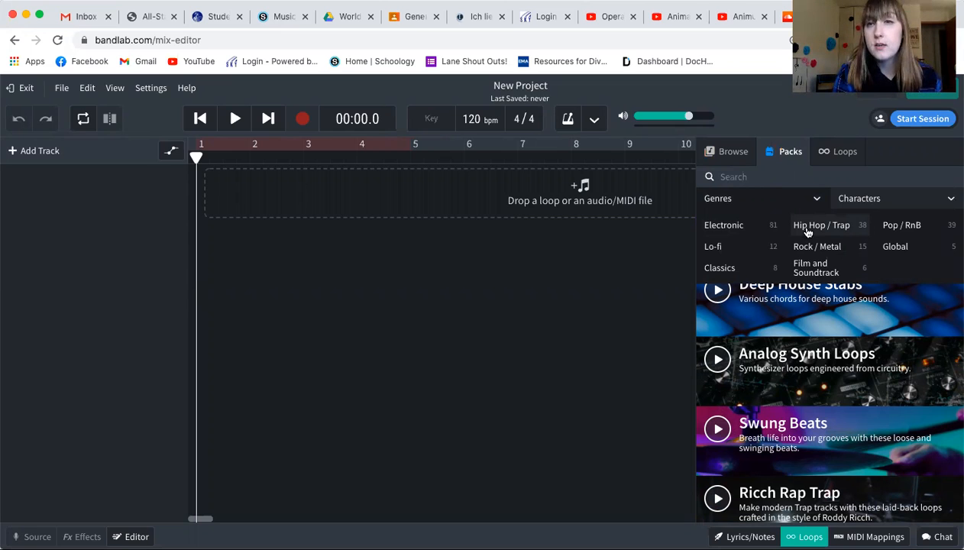
pyautogui.moveTo(894, 229)
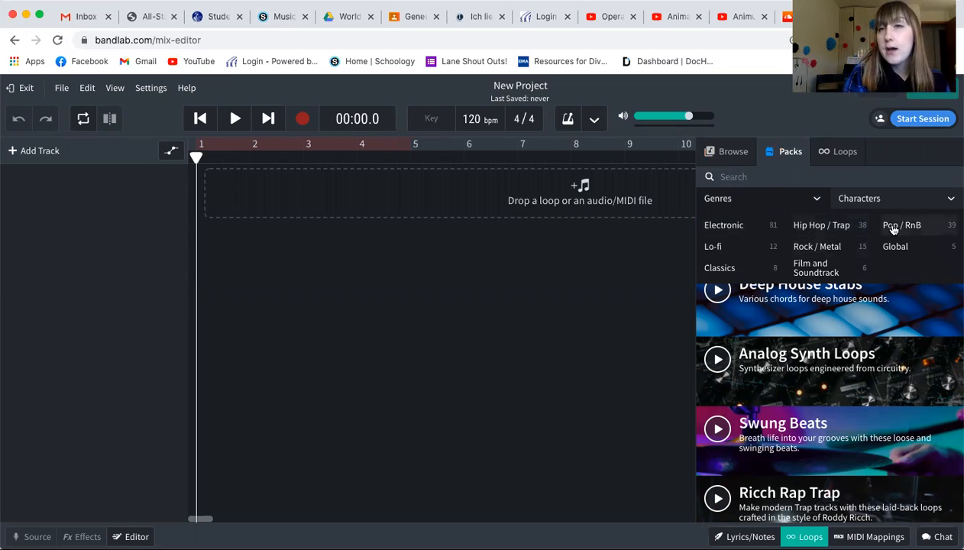
pyautogui.click(902, 225)
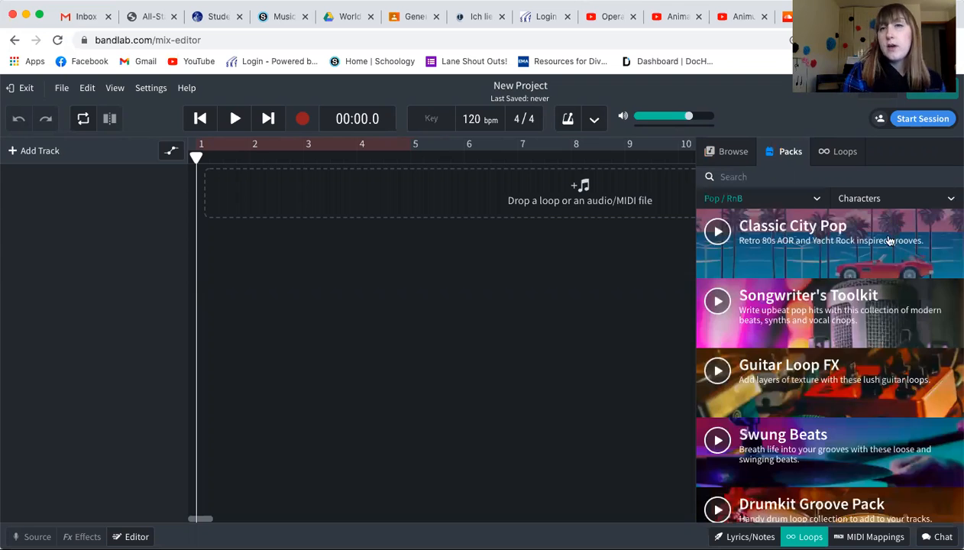
pyautogui.scroll(-3)
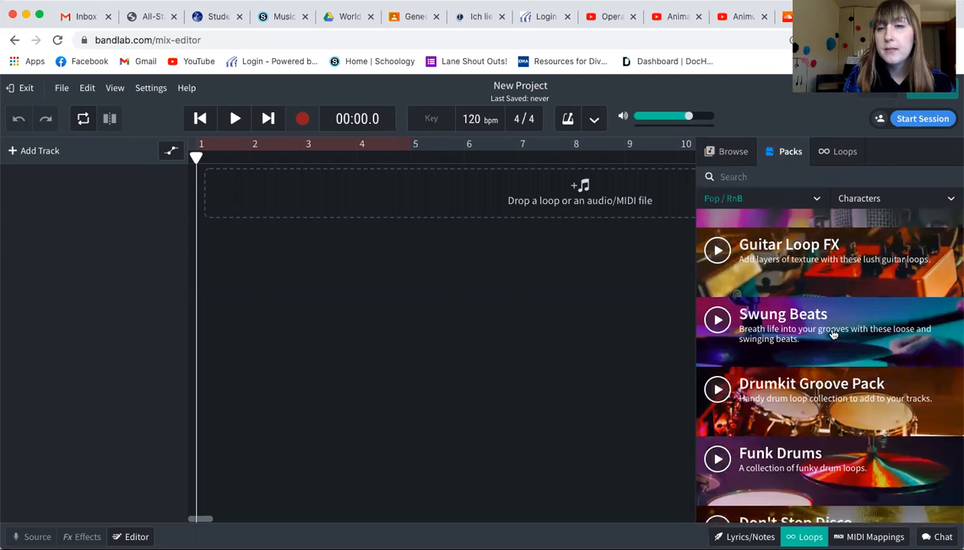
pyautogui.scroll(-3)
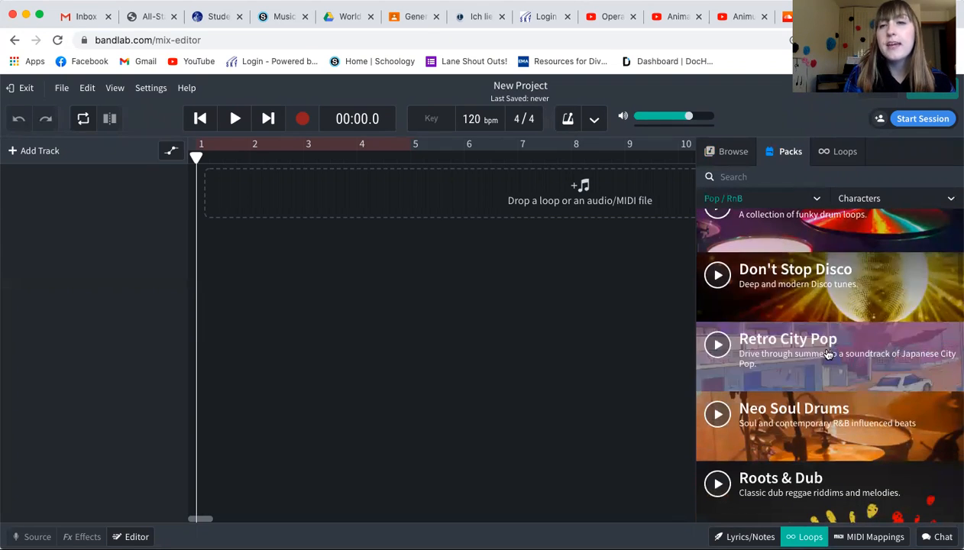
# In the Retro City Pop pack, audition Magic Time Bass 01 and 02, adding Bass 02 as a track.
pyautogui.click(789, 340)
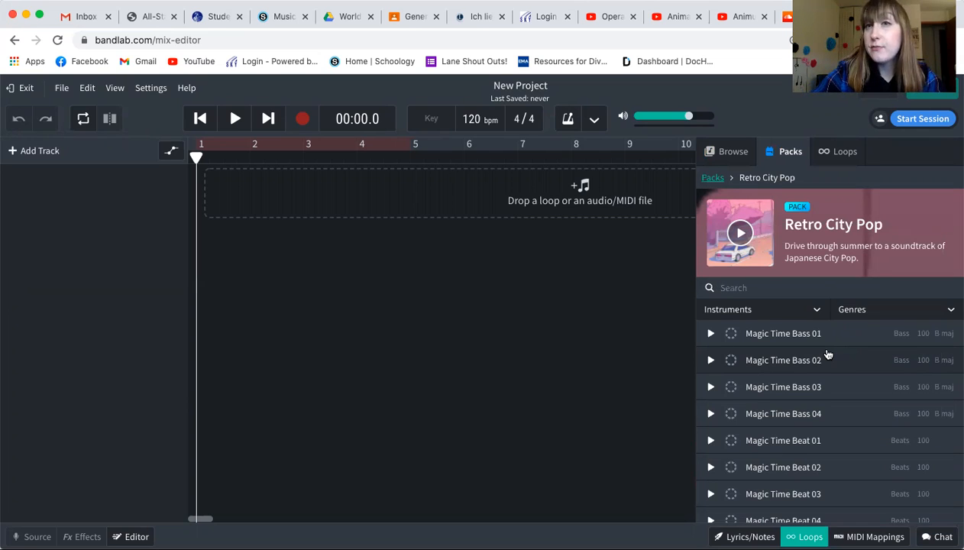
pyautogui.moveTo(709, 333)
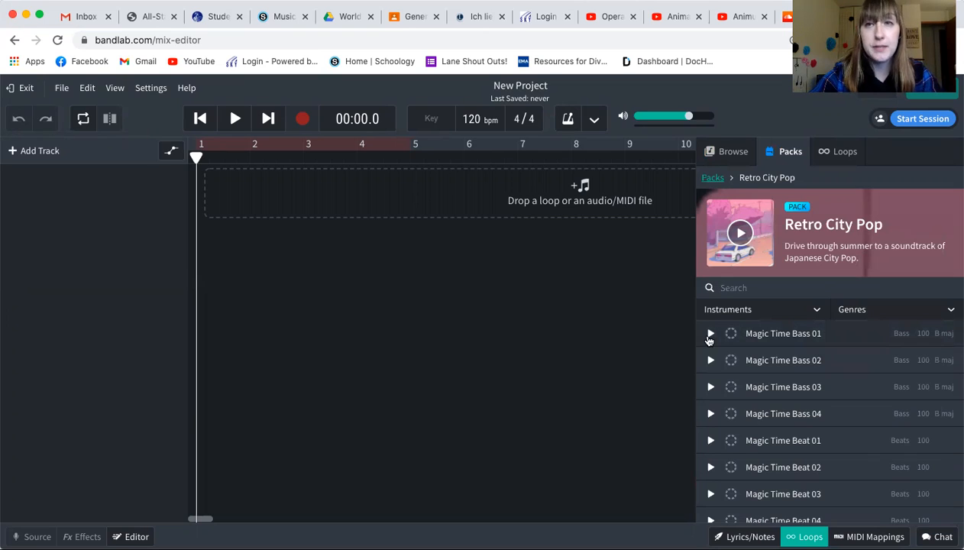
pyautogui.click(709, 334)
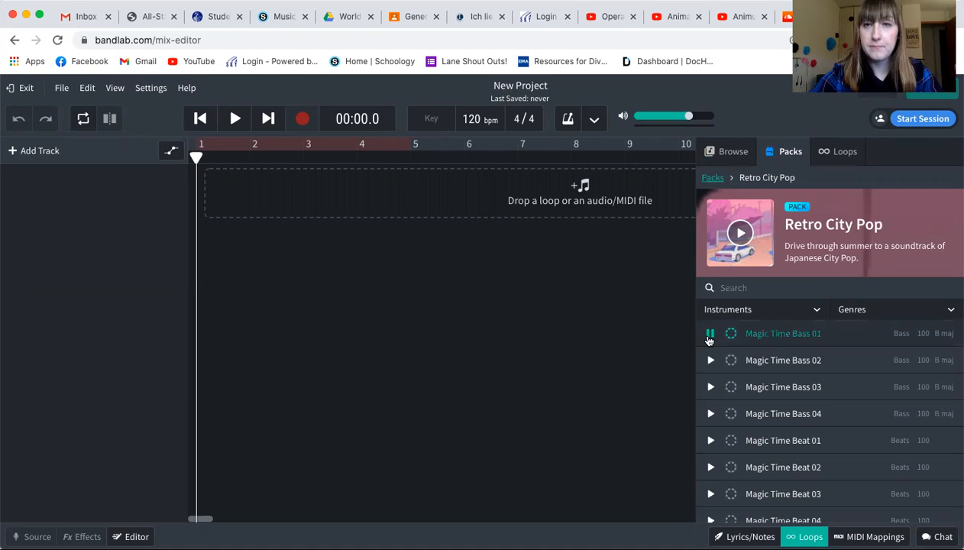
pyautogui.click(709, 333)
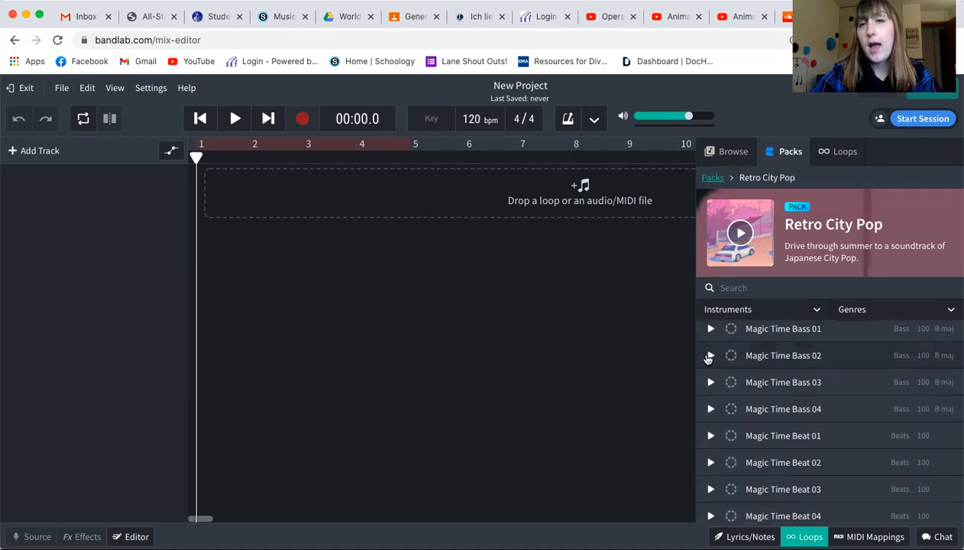
pyautogui.click(711, 355)
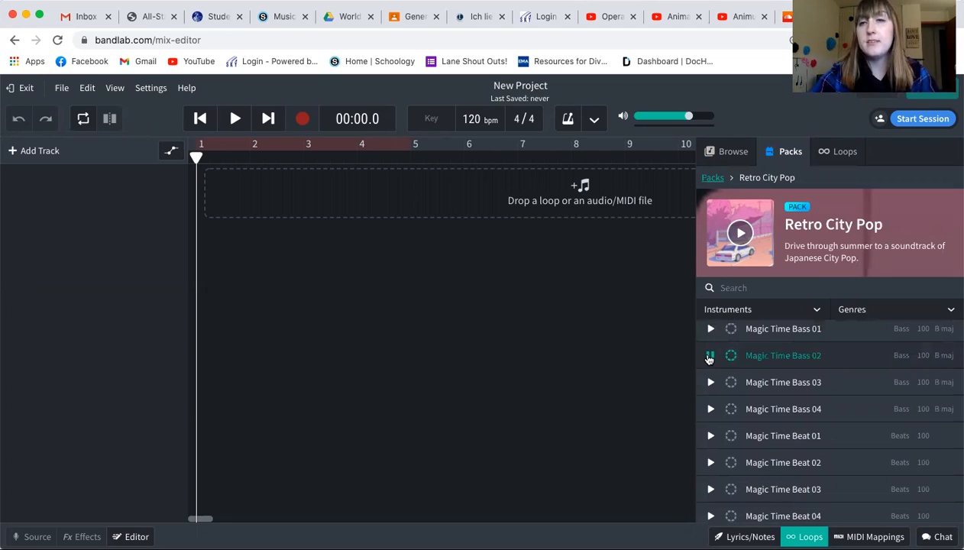
pyautogui.click(711, 355)
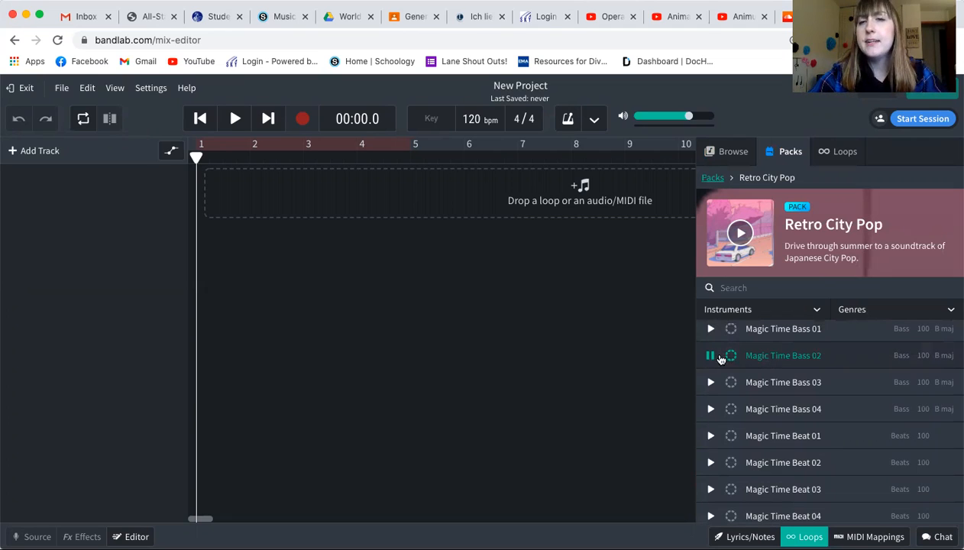
pyautogui.click(710, 354)
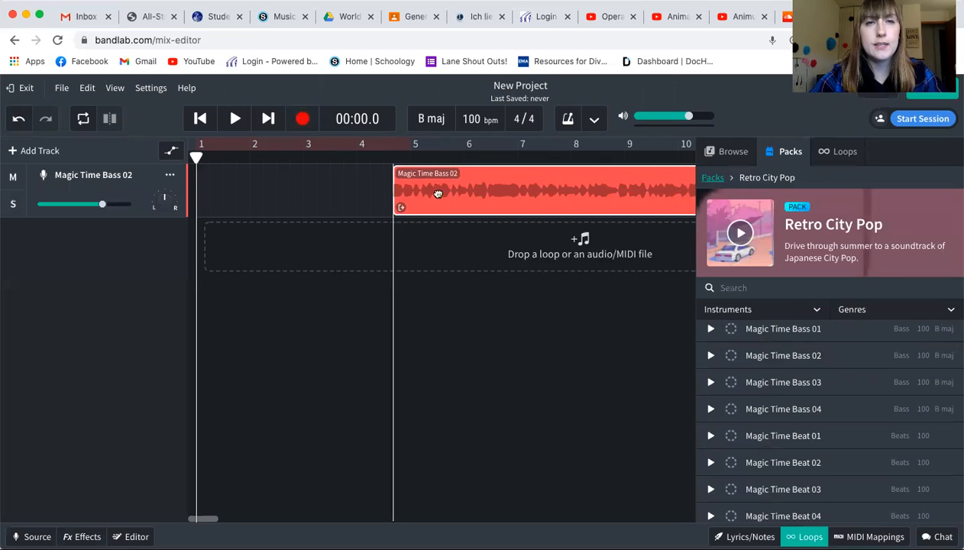
# Move the Bass 02 clip to bar 1 and audition Magic Time Beat 03.
pyautogui.moveTo(437, 192); pyautogui.dragTo(272, 196)
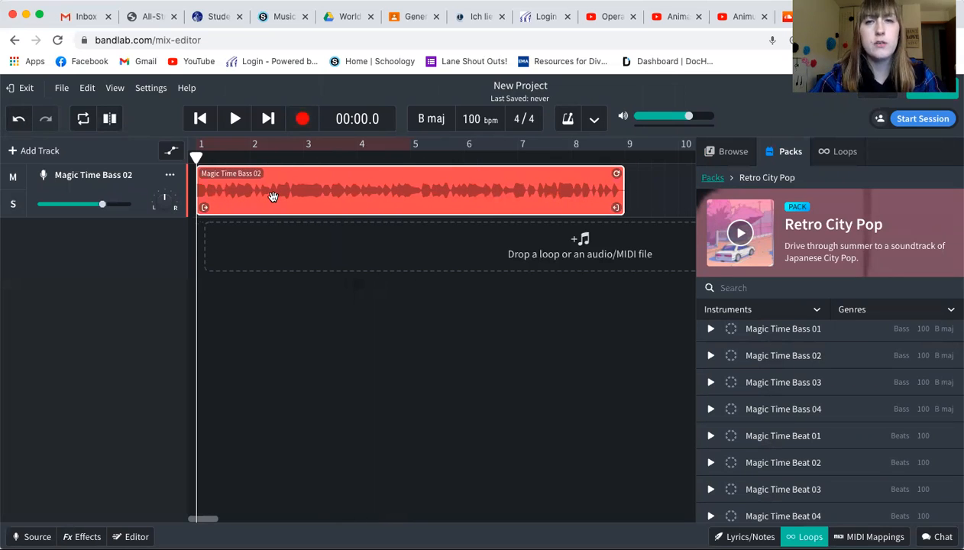
pyautogui.moveTo(687, 437)
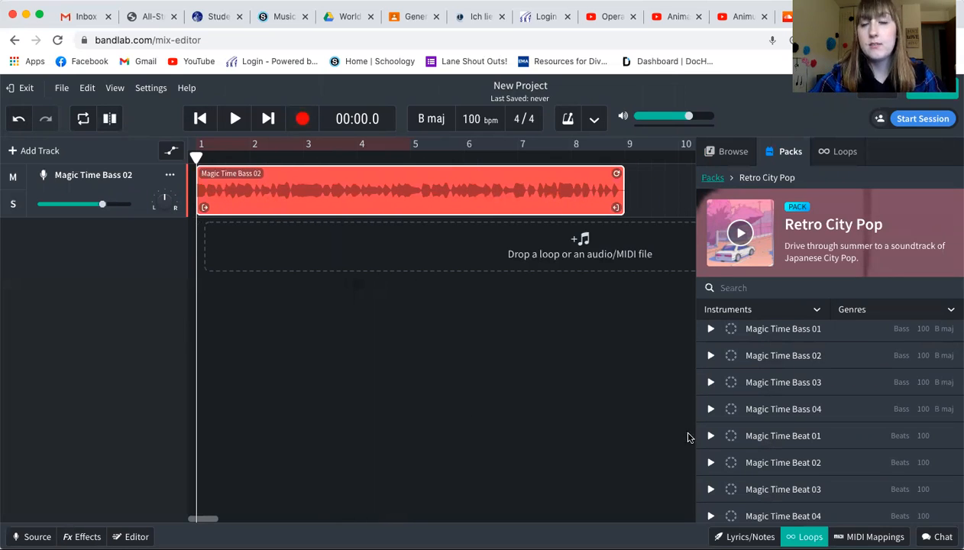
pyautogui.scroll(-3)
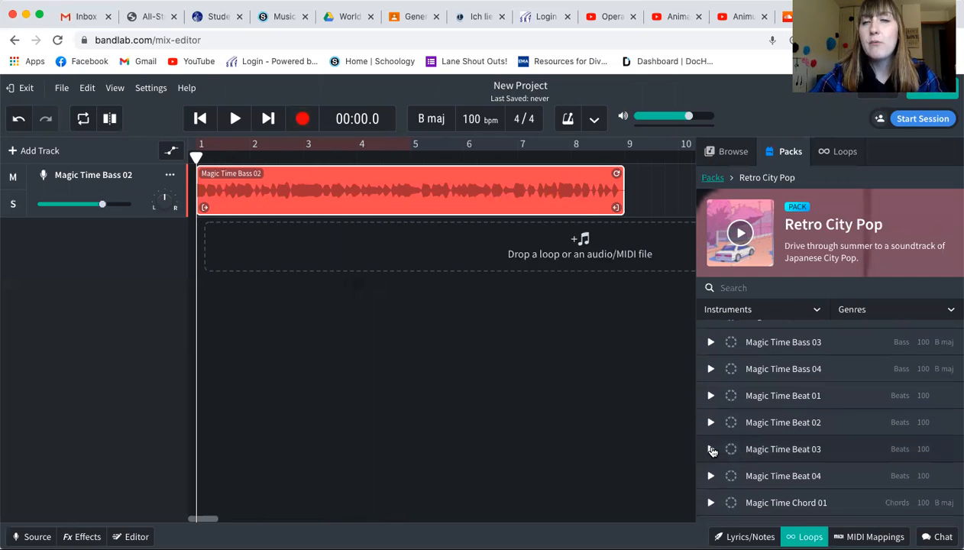
pyautogui.click(710, 449)
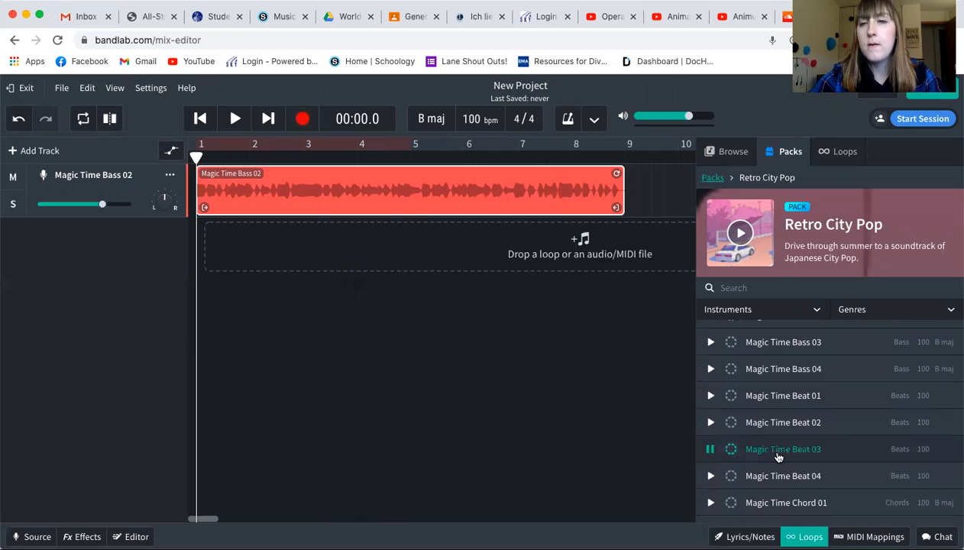
pyautogui.click(709, 449)
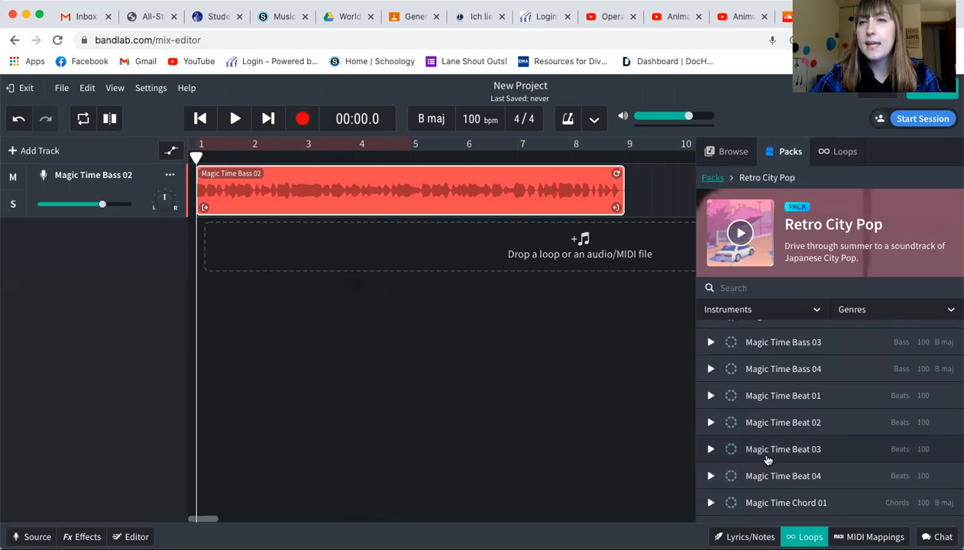
# Add Magic Time Beat 03 as a second track and copy-paste its clip to fill bars 1–9.
pyautogui.moveTo(783, 449); pyautogui.dragTo(278, 244)
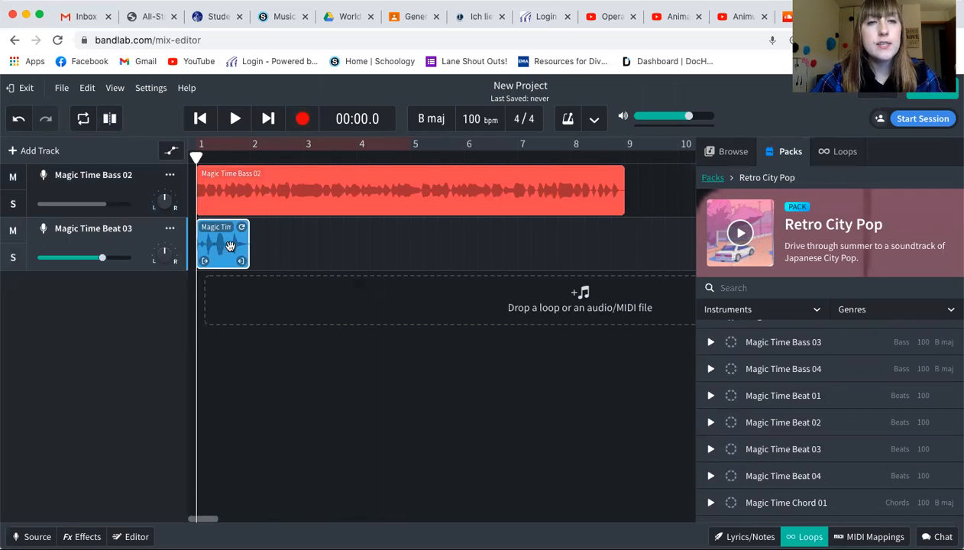
pyautogui.moveTo(306, 199)
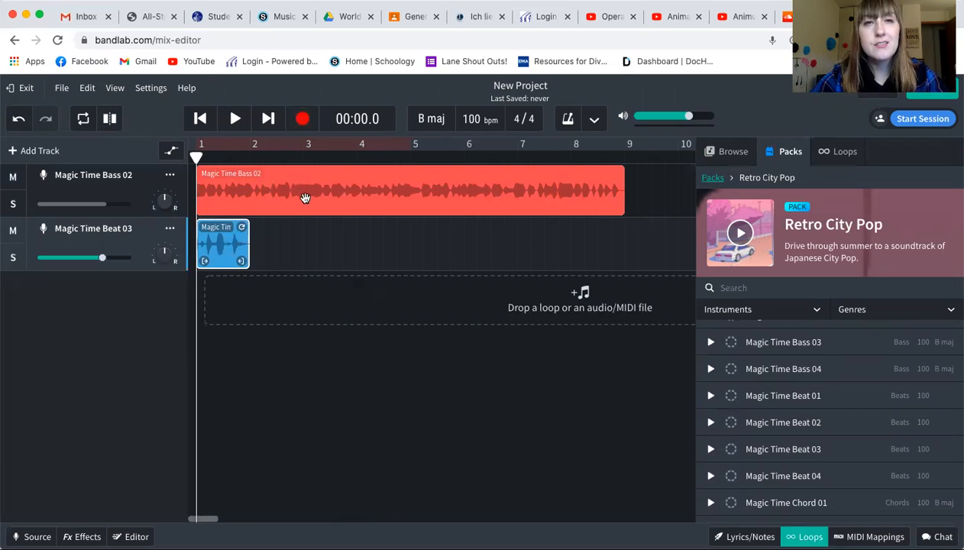
pyautogui.moveTo(348, 214)
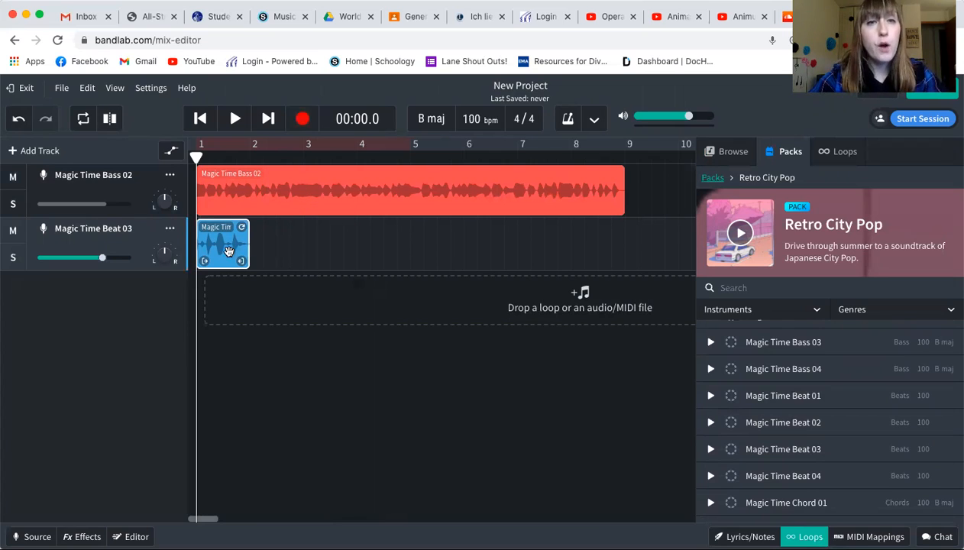
pyautogui.rightClick(223, 245)
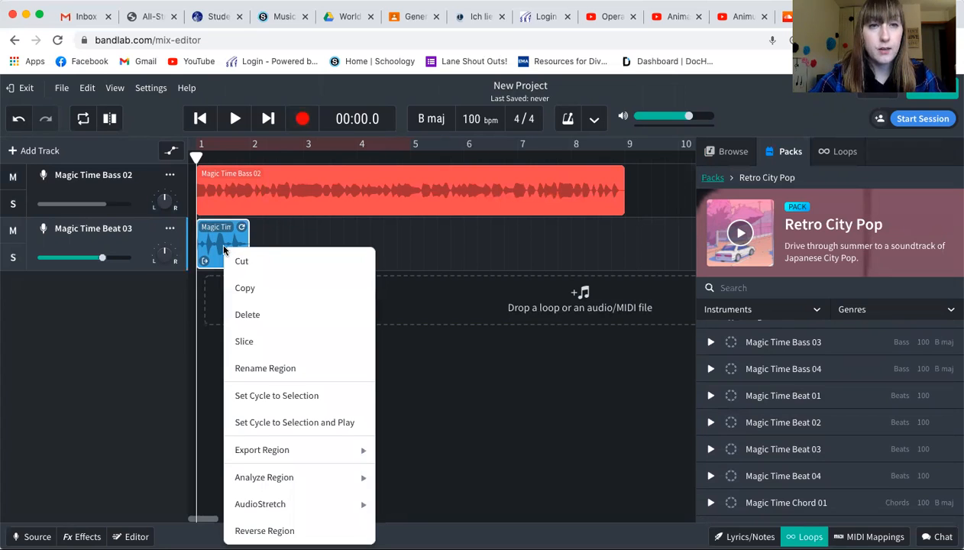
pyautogui.moveTo(244, 287)
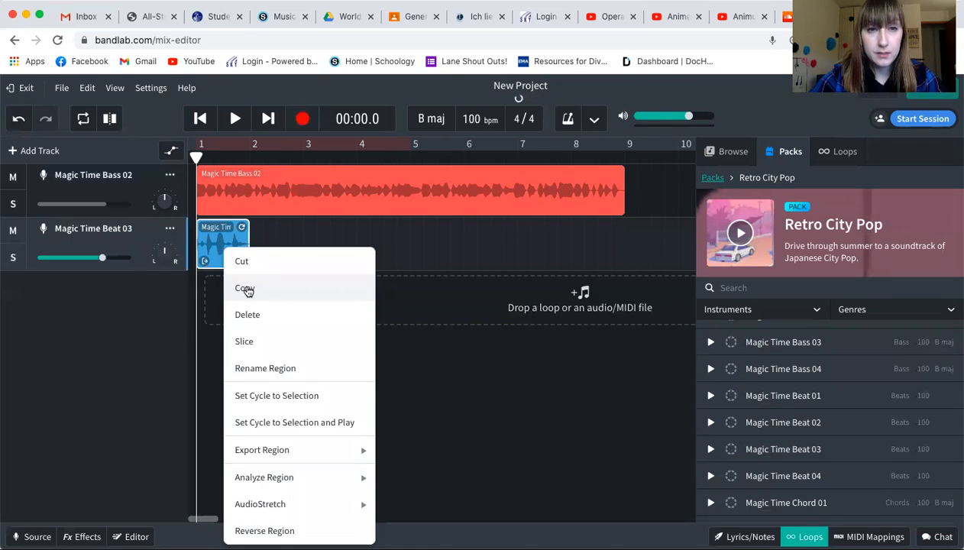
pyautogui.click(245, 287)
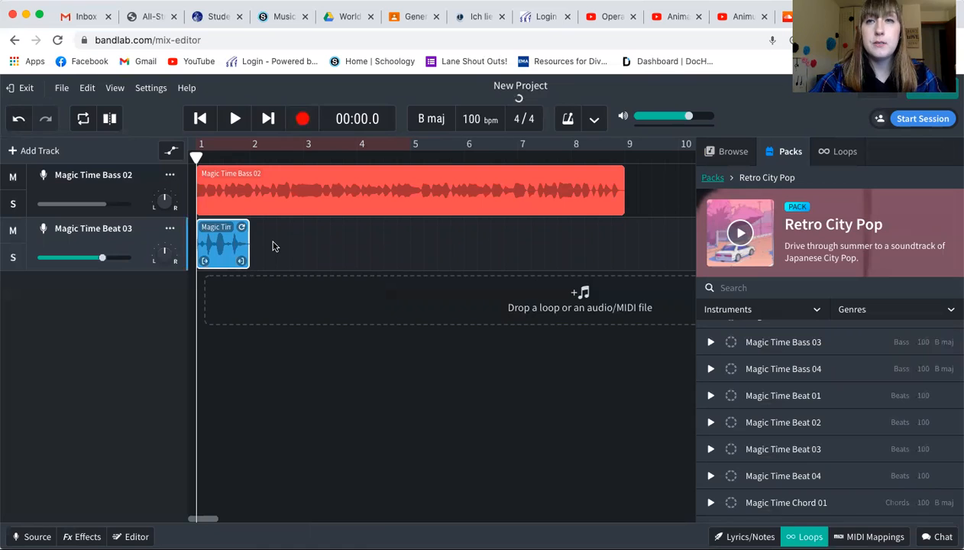
pyautogui.rightClick(223, 244)
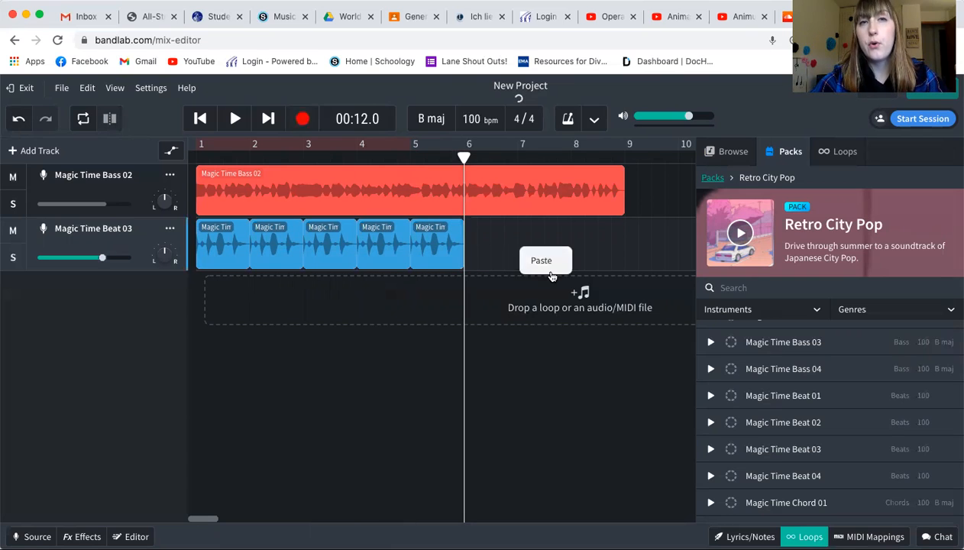
pyautogui.click(541, 259)
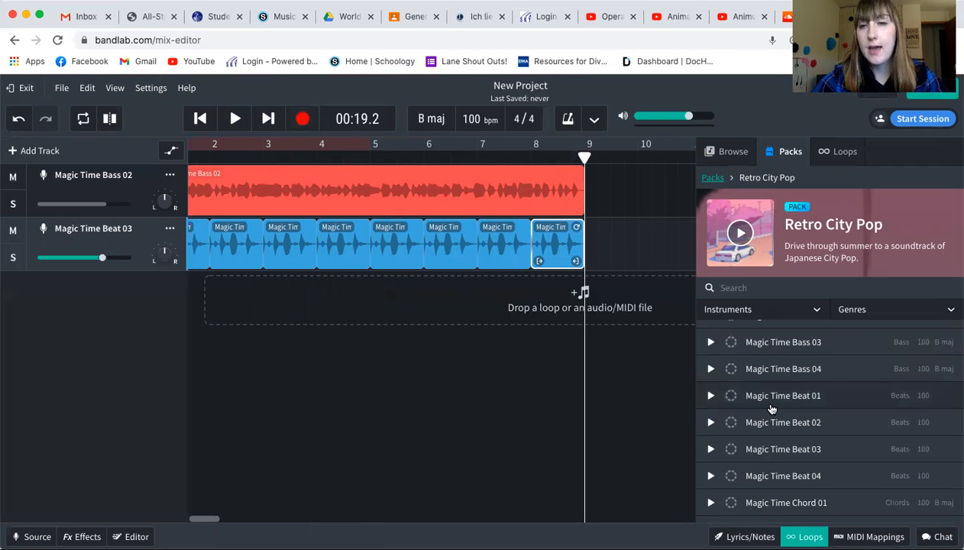
# Audition the Pluck loops and Magic Time Guitar 03, settling on Guitar 03 for a third track.
pyautogui.scroll(-3)
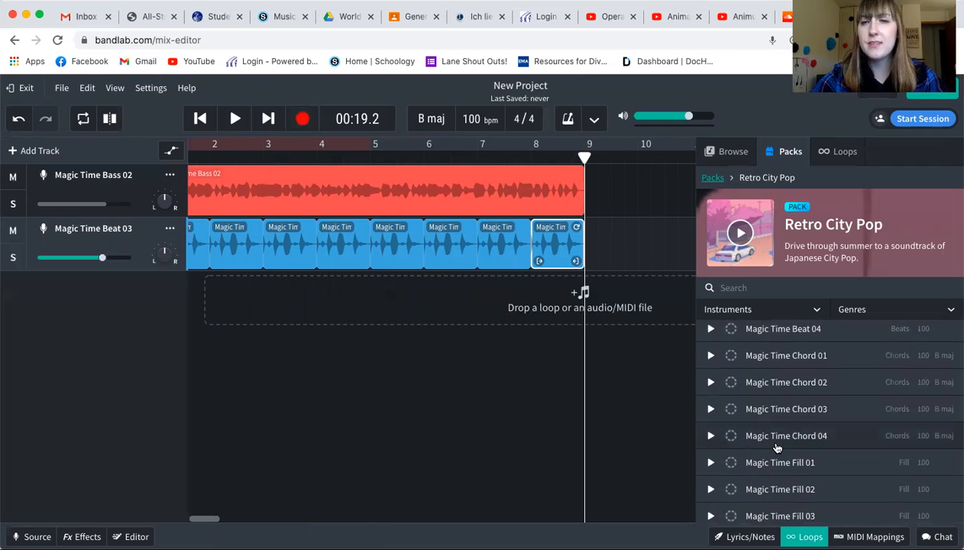
pyautogui.scroll(-3)
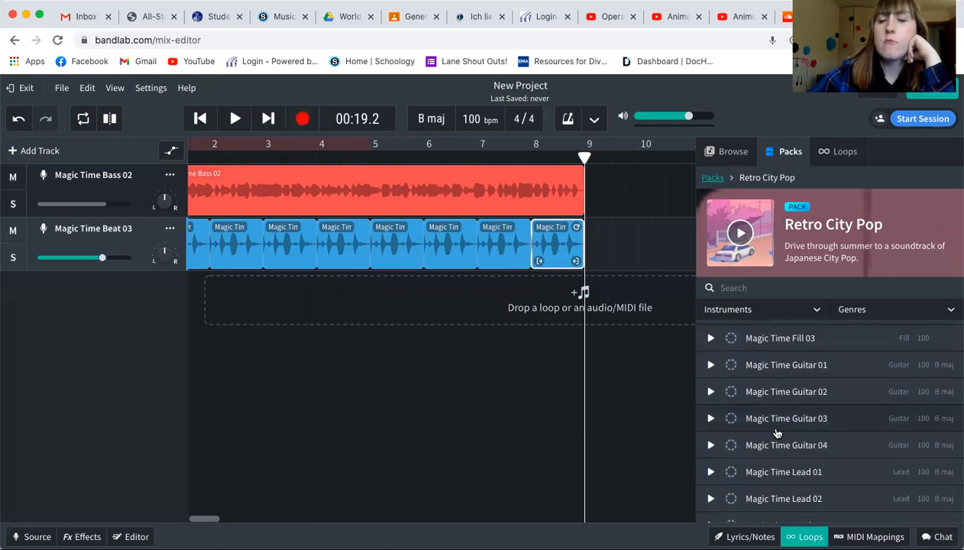
pyautogui.scroll(-3)
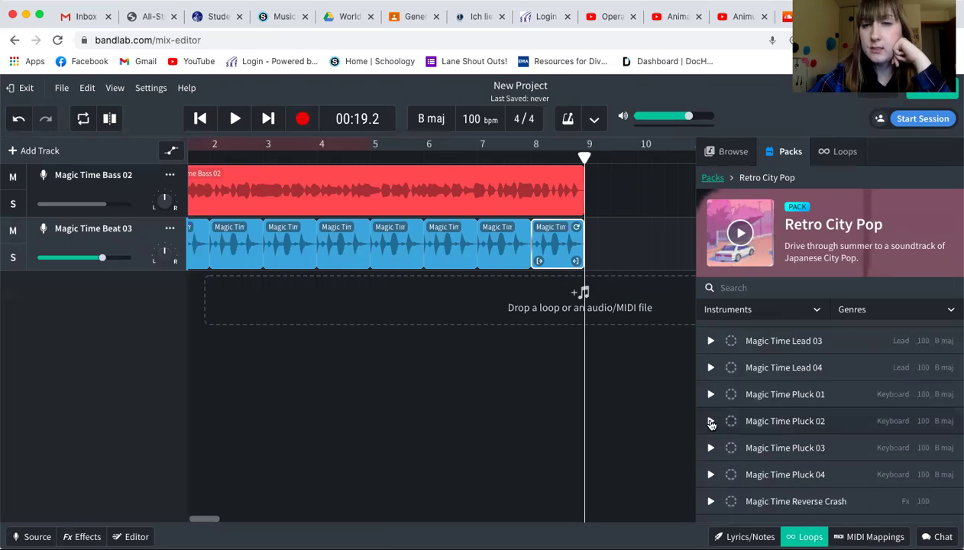
pyautogui.click(710, 422)
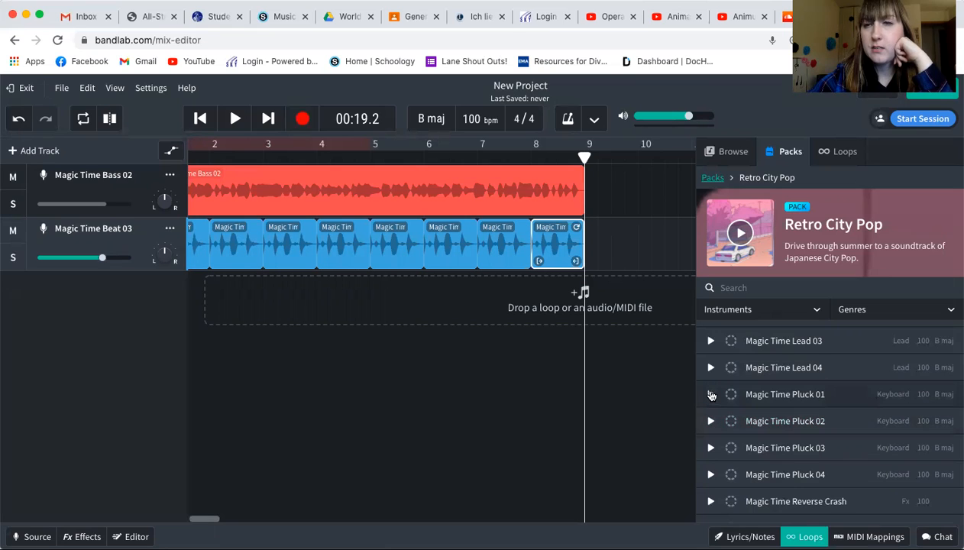
pyautogui.click(711, 394)
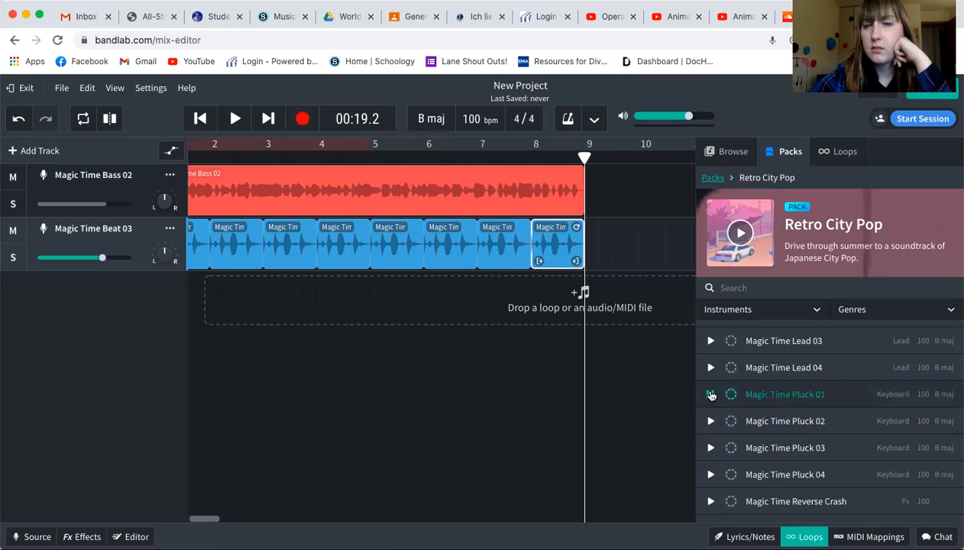
pyautogui.scroll(3)
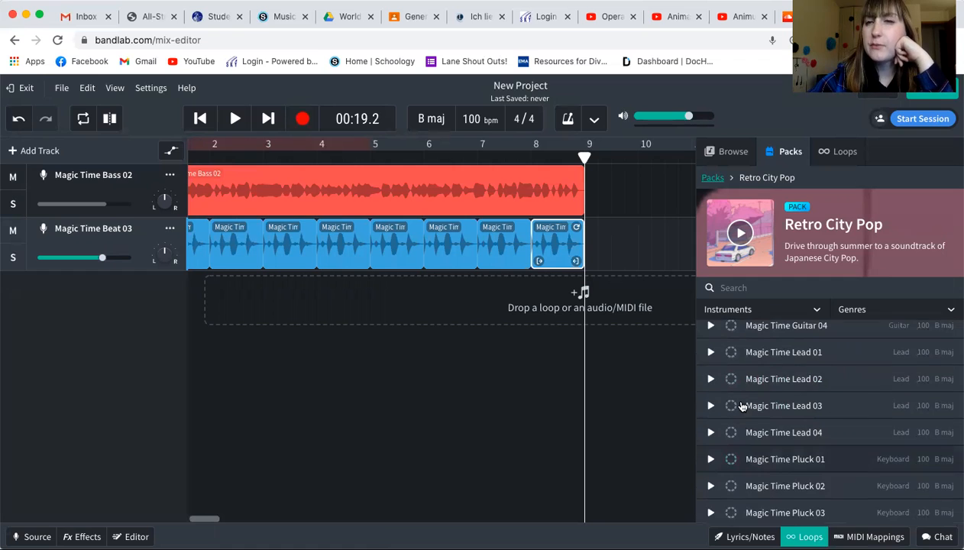
pyautogui.scroll(3)
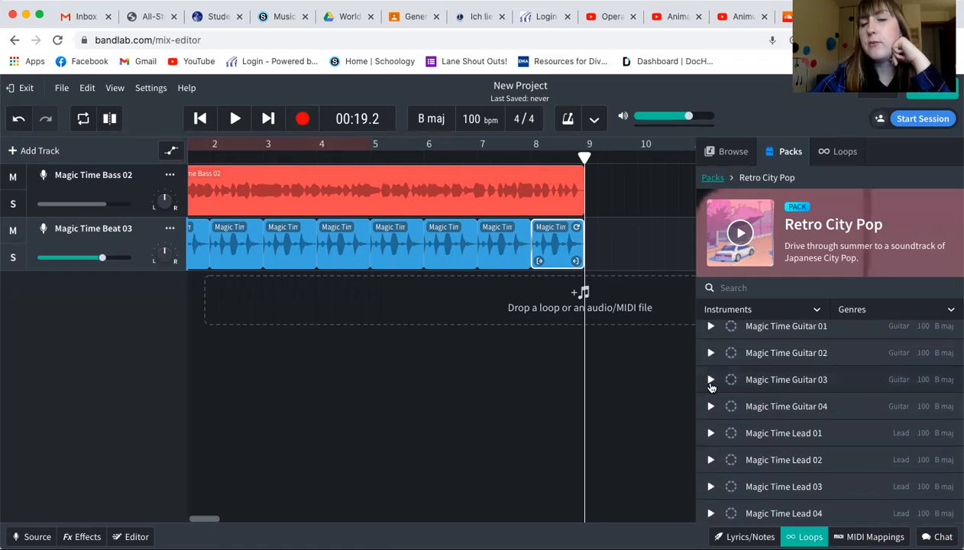
pyautogui.click(709, 379)
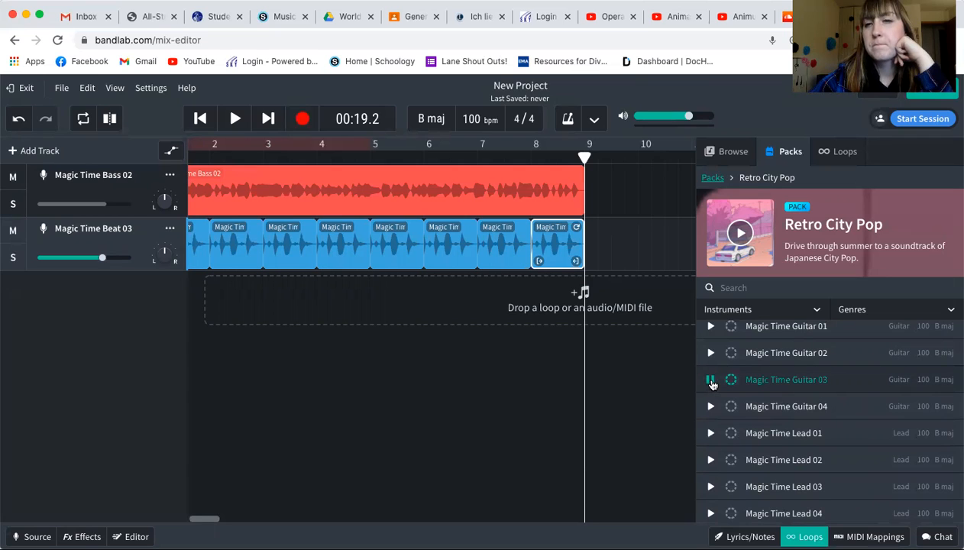
pyautogui.click(711, 379)
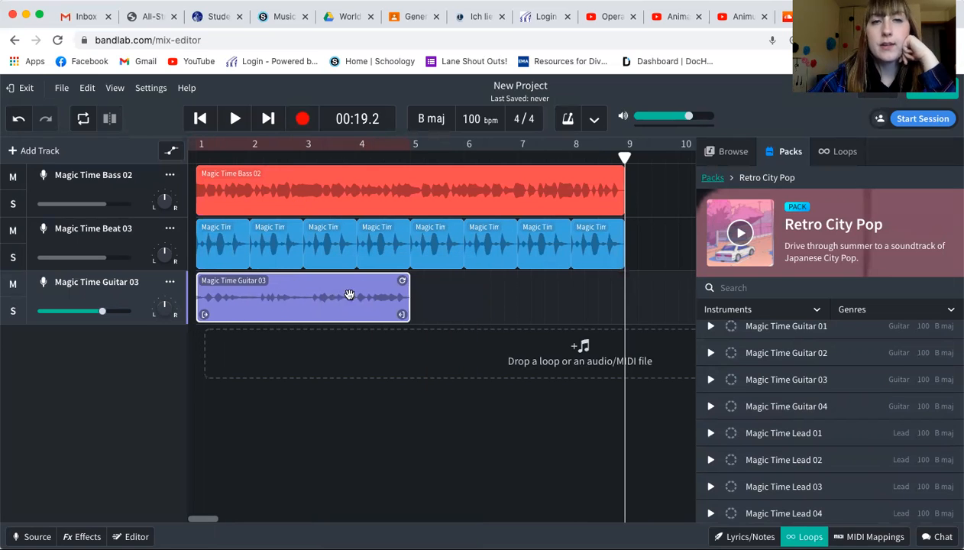
# Loop the guitar clip through bar 9 and audition Magic Time Lead 03 for a fourth track.
pyautogui.moveTo(350, 298); pyautogui.dragTo(496, 306)
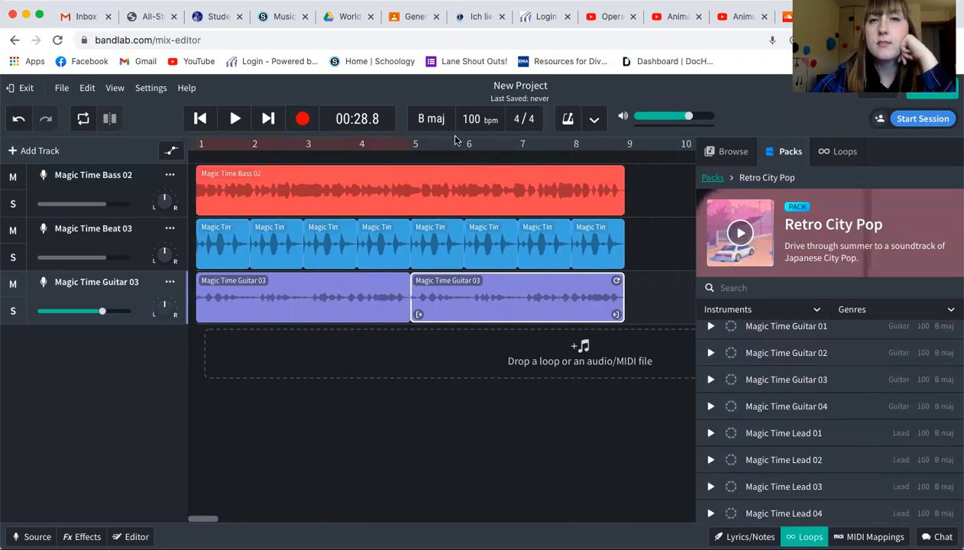
pyautogui.scroll(-3)
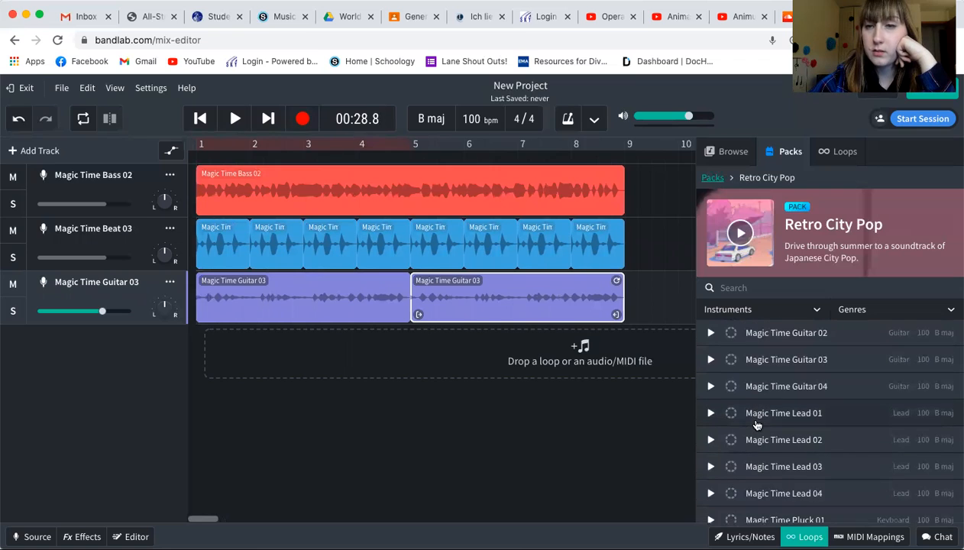
pyautogui.scroll(-3)
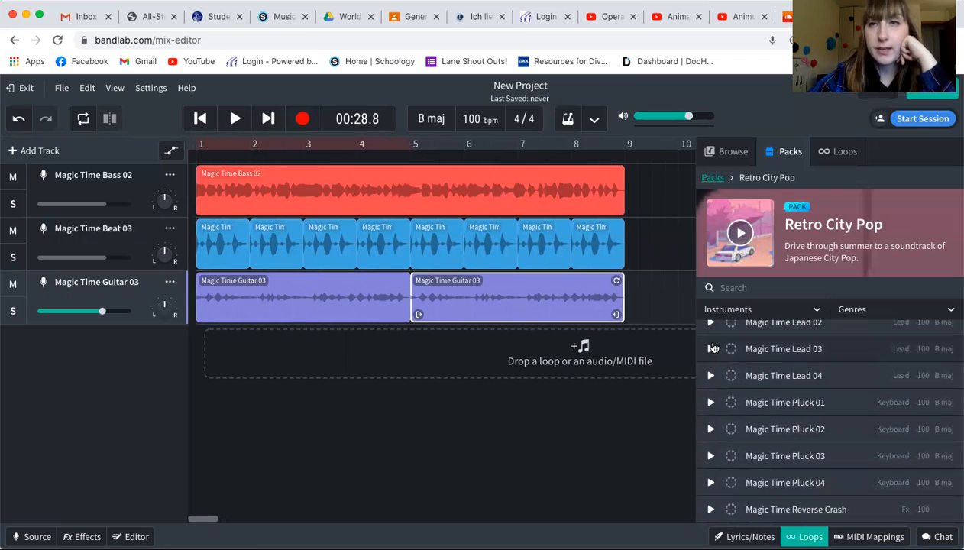
pyautogui.click(710, 349)
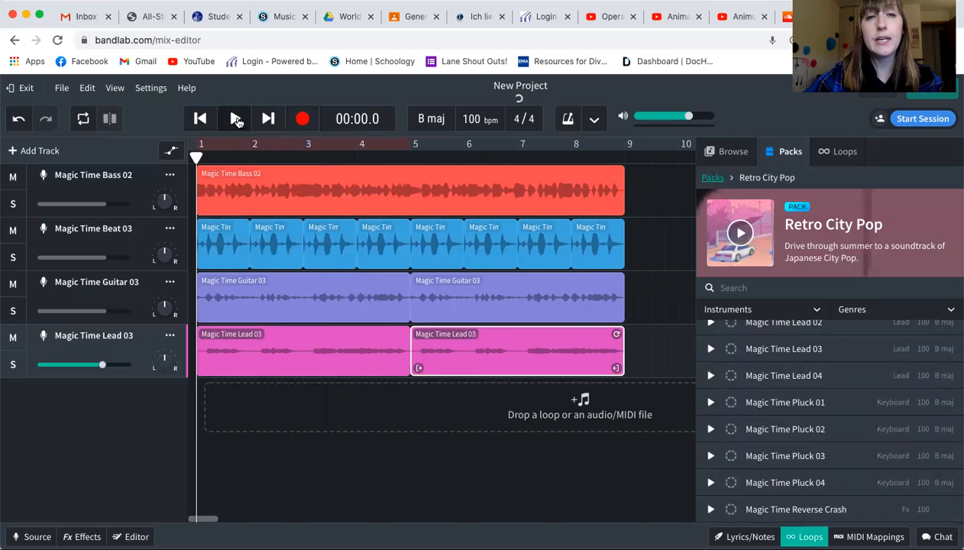
# Play the four-track Magic Time arrangement from the start and stop it around bar 6.
pyautogui.click(236, 119)
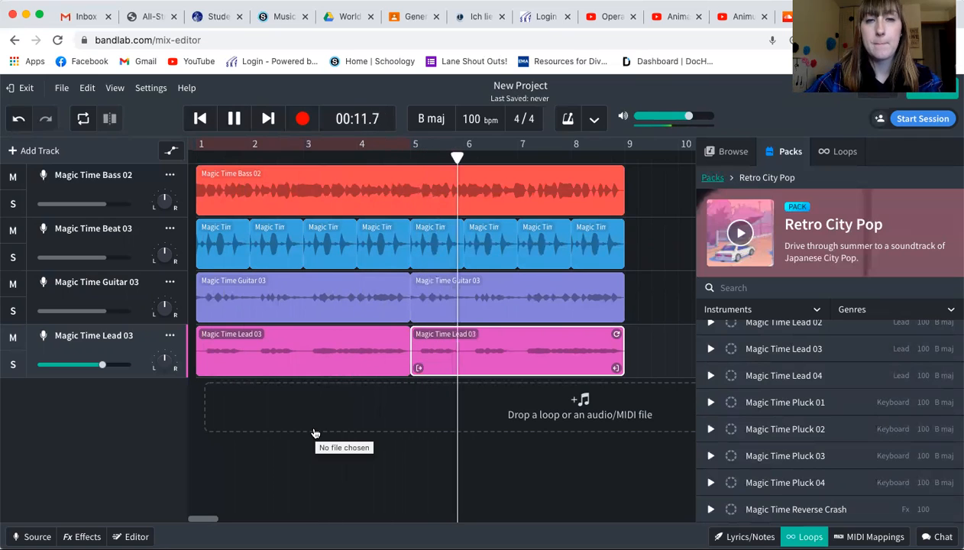
pyautogui.click(234, 120)
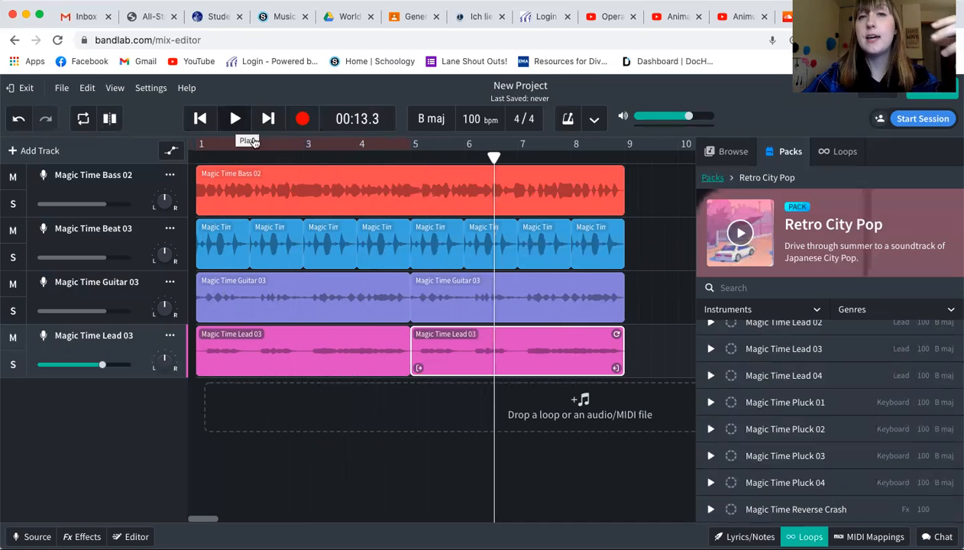
pyautogui.moveTo(252, 297)
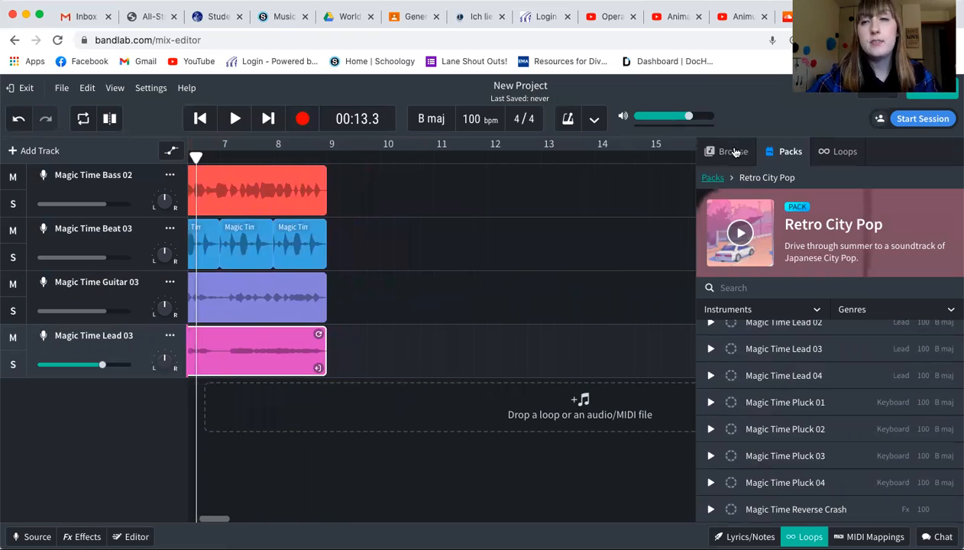
# Browse the loop packs list and load the Electric Mood pack with its Dunesurf loops.
pyautogui.click(734, 151)
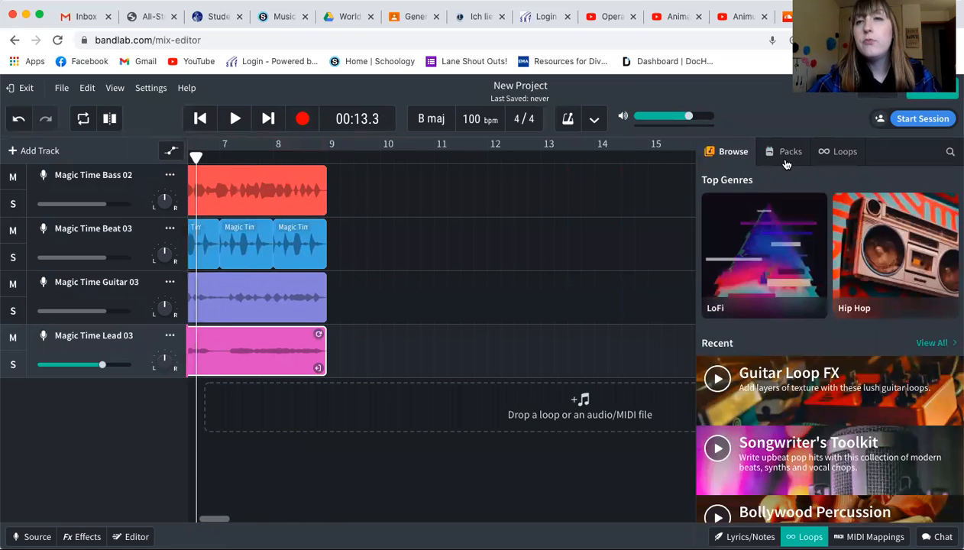
pyautogui.click(792, 151)
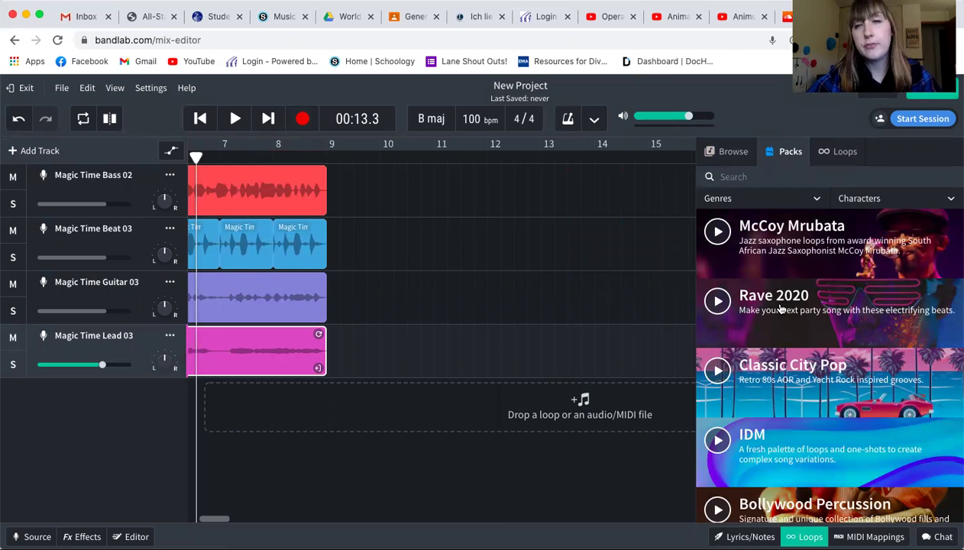
pyautogui.scroll(-3)
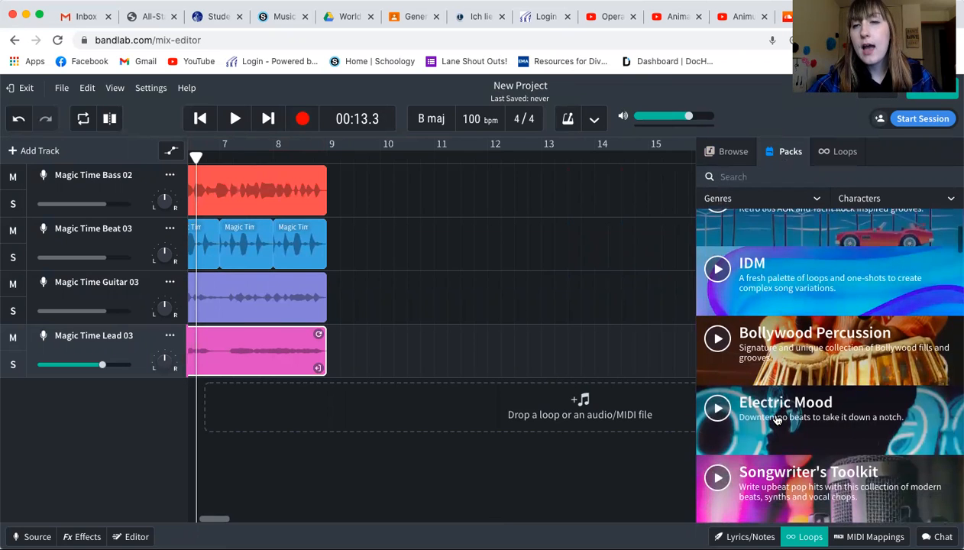
pyautogui.scroll(-3)
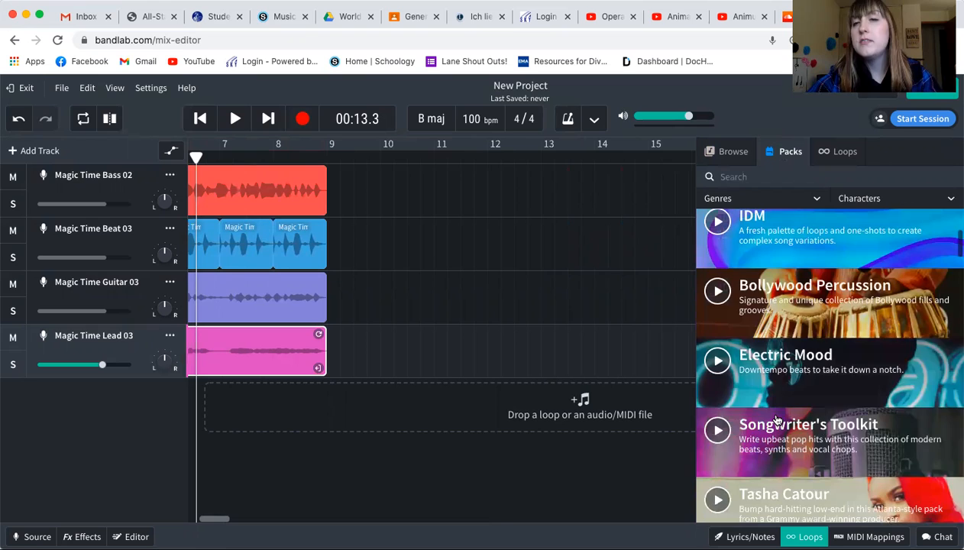
pyautogui.click(786, 354)
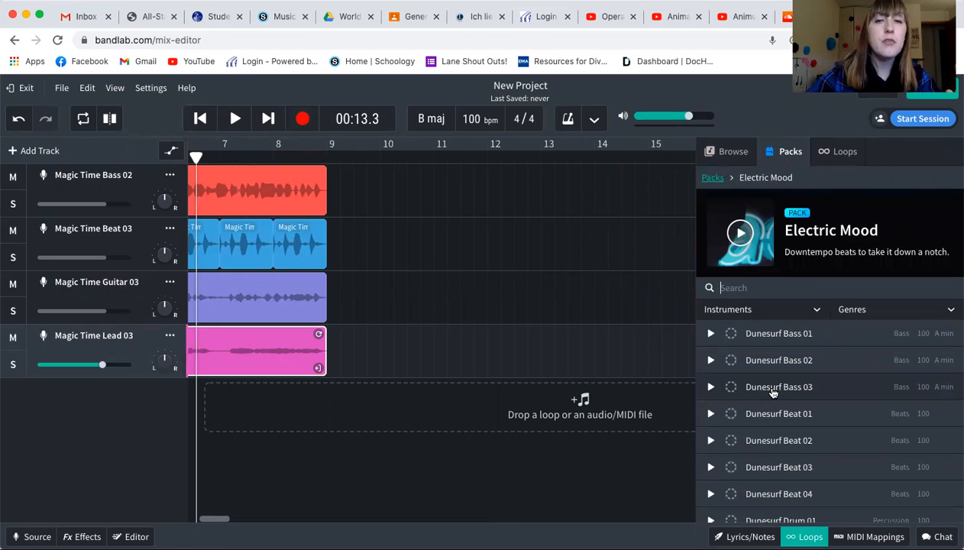
pyautogui.moveTo(726, 328)
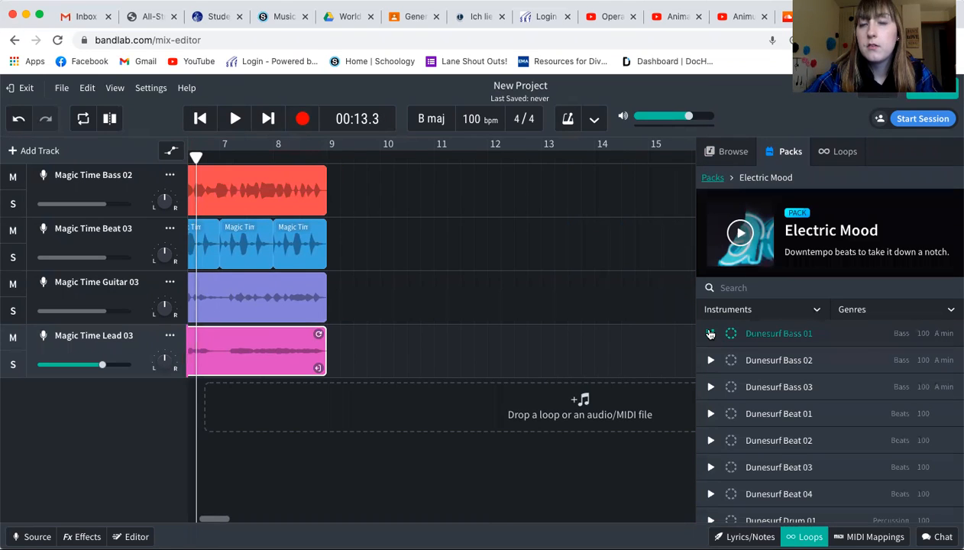
# Add Dunesurf Bass 01 as a new track at bars 9–13 and audition the Dunesurf Beat 04 loop.
pyautogui.click(709, 333)
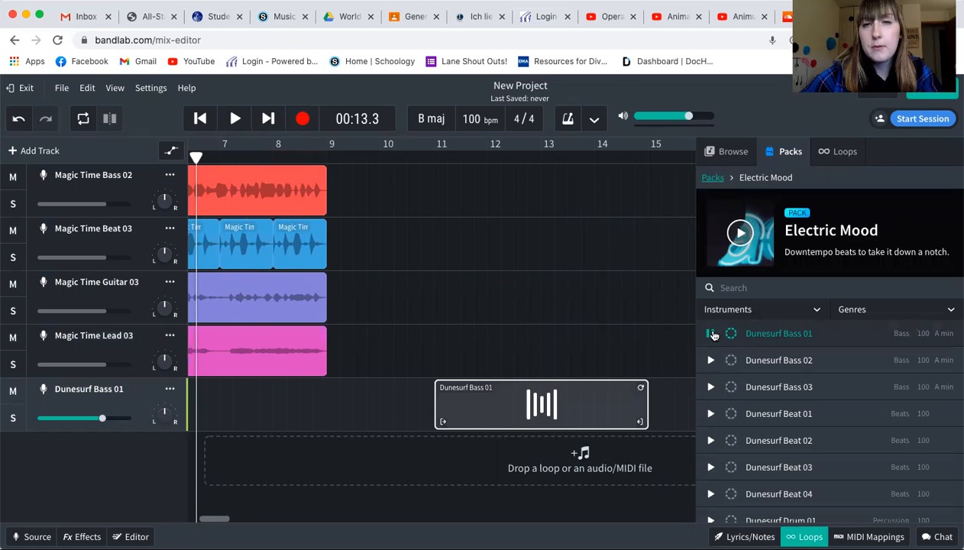
pyautogui.moveTo(541, 404); pyautogui.dragTo(440, 403)
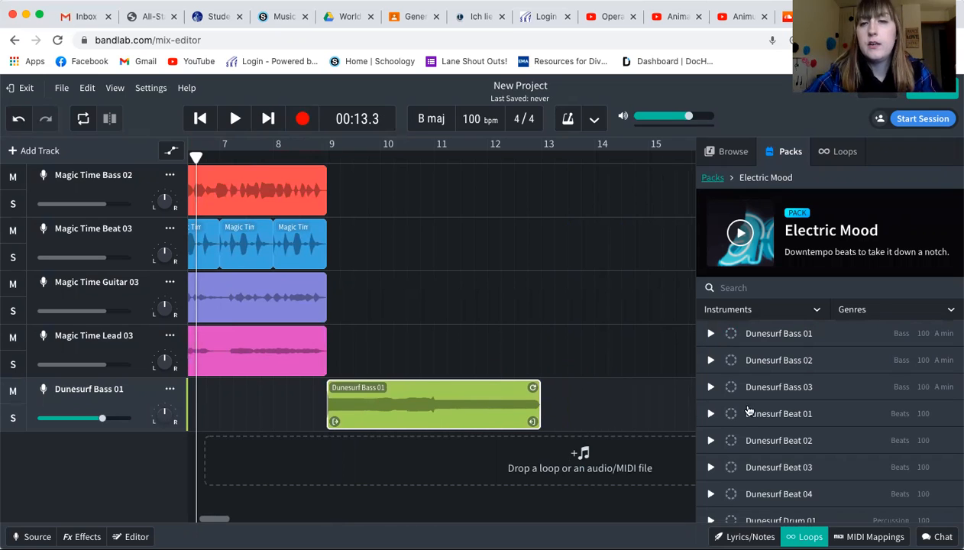
pyautogui.scroll(-3)
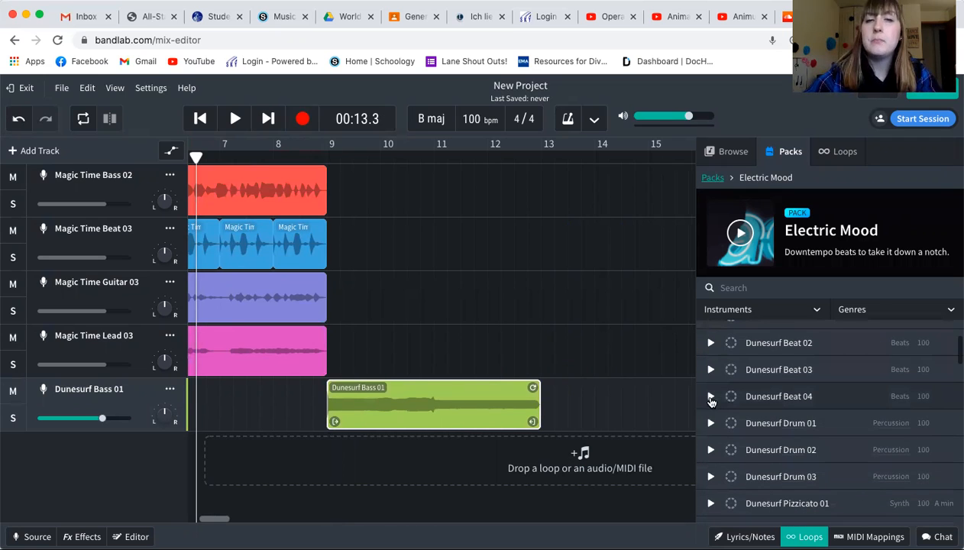
pyautogui.click(710, 396)
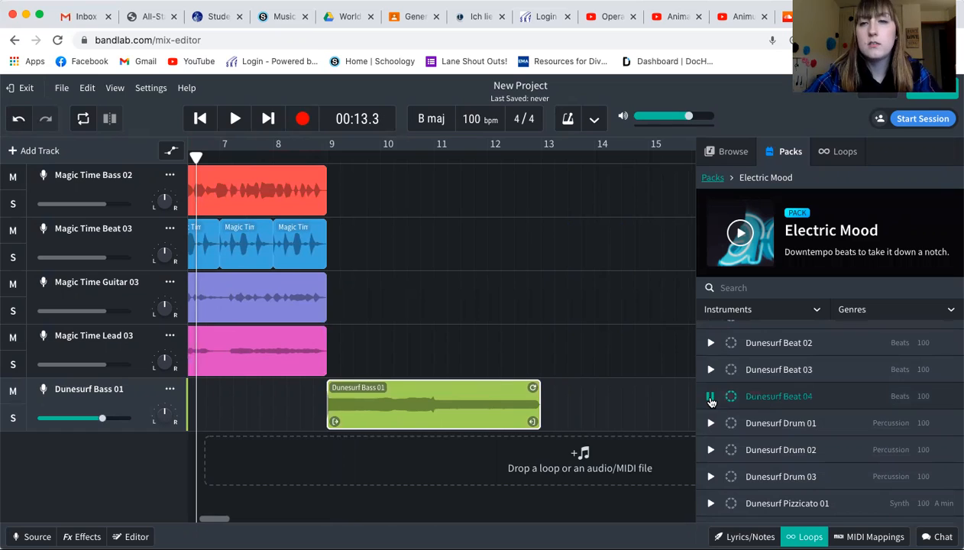
pyautogui.click(710, 396)
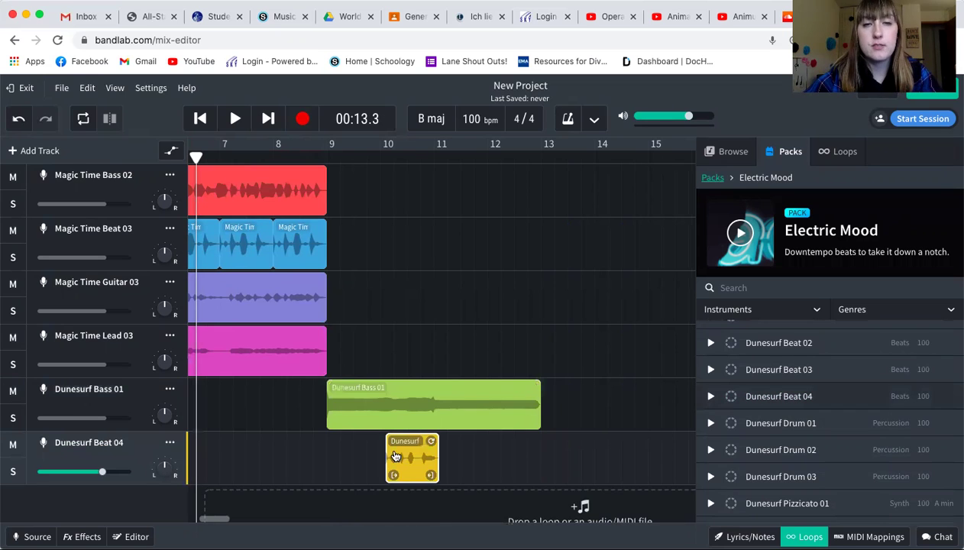
# Position the Dunesurf Beat 04 loop at bar 10 and bring up its editing options for copying.
pyautogui.moveTo(413, 457); pyautogui.dragTo(349, 457)
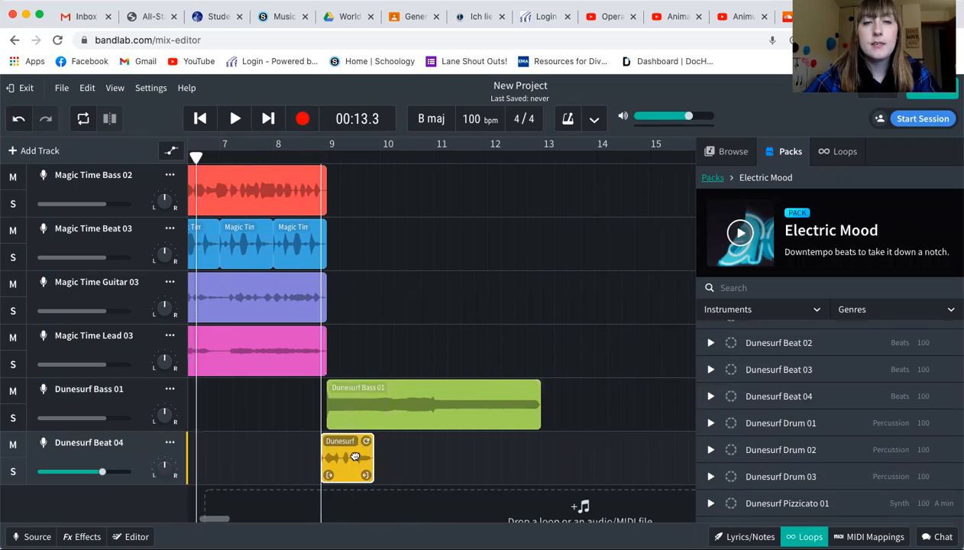
pyautogui.moveTo(348, 457); pyautogui.dragTo(406, 457)
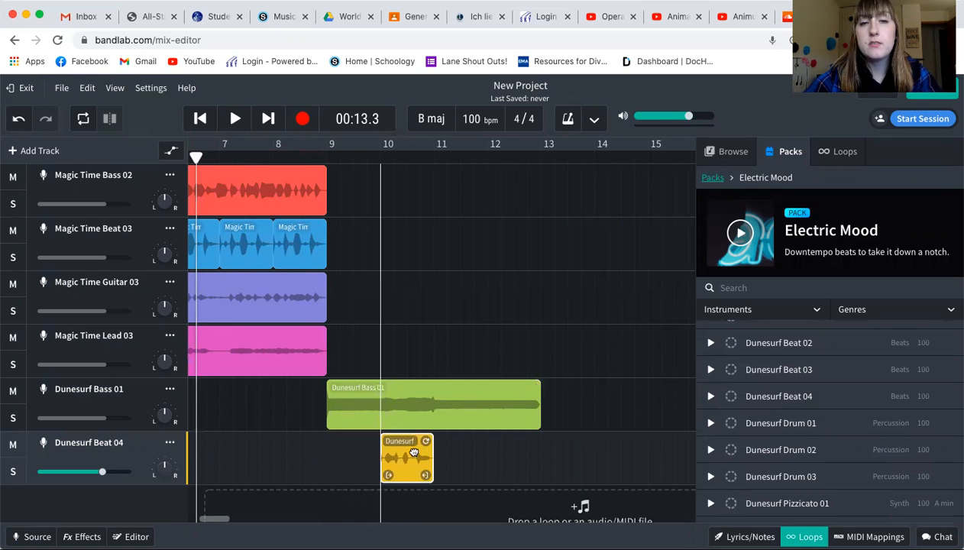
pyautogui.scroll(-3)
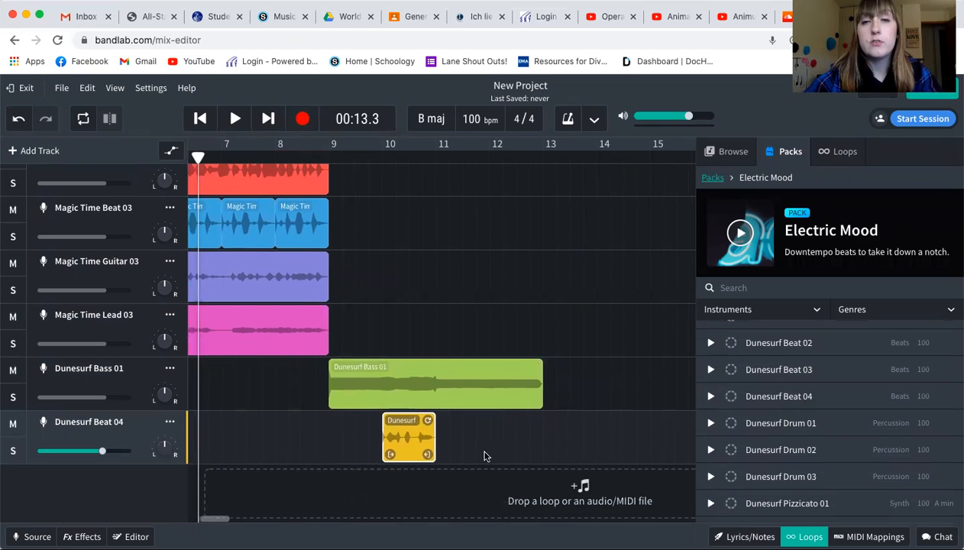
pyautogui.rightClick(409, 437)
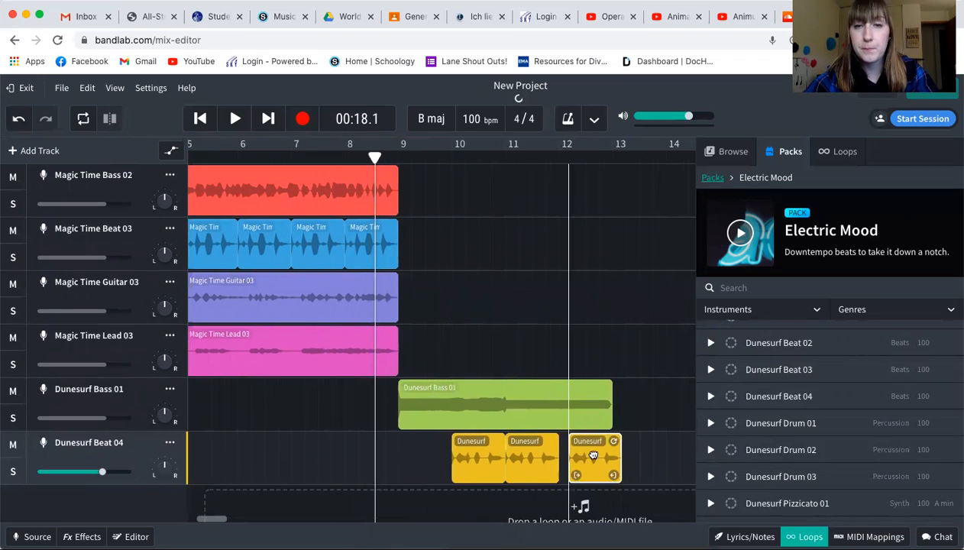
# Find Nostal Piano 02 in the Electric Mood list and audition it before adding it at bar 9.
pyautogui.scroll(-3)
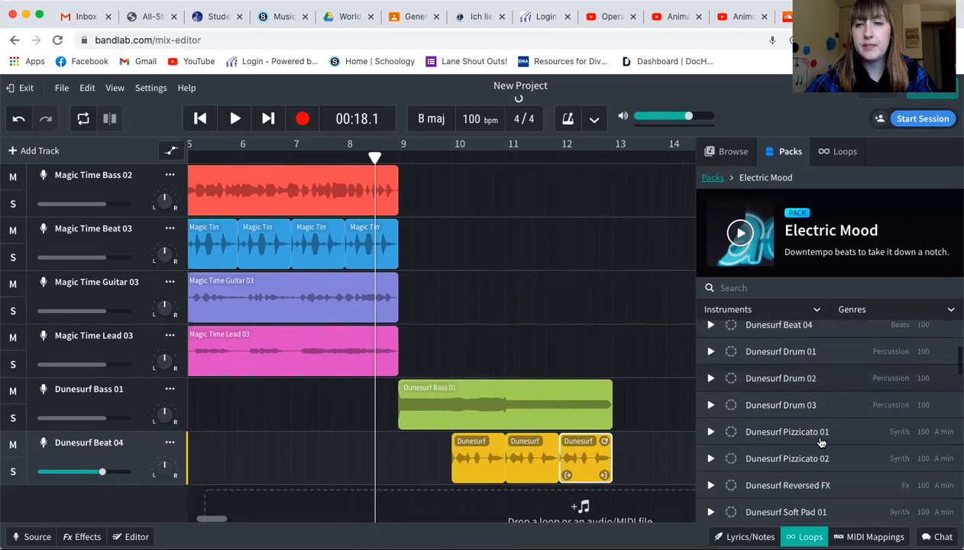
pyautogui.scroll(-3)
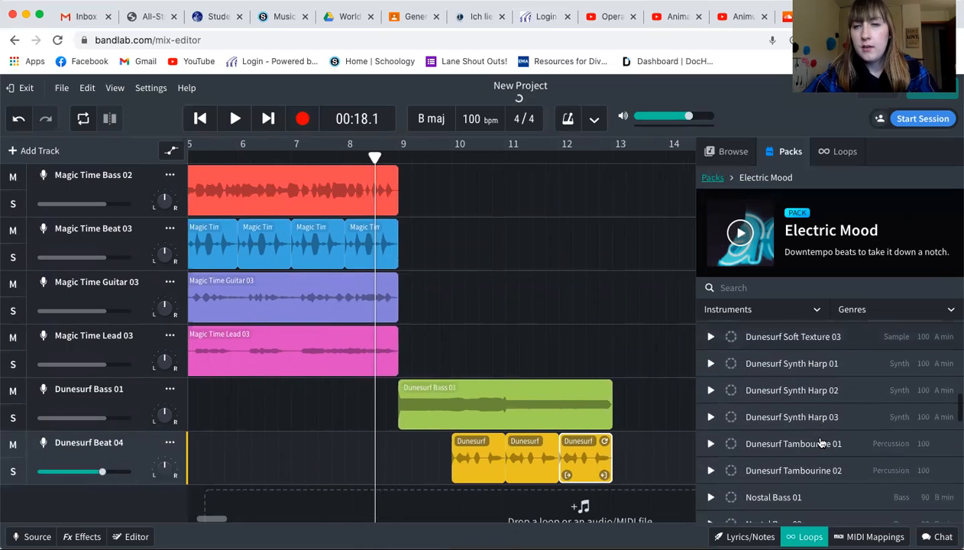
pyautogui.scroll(-3)
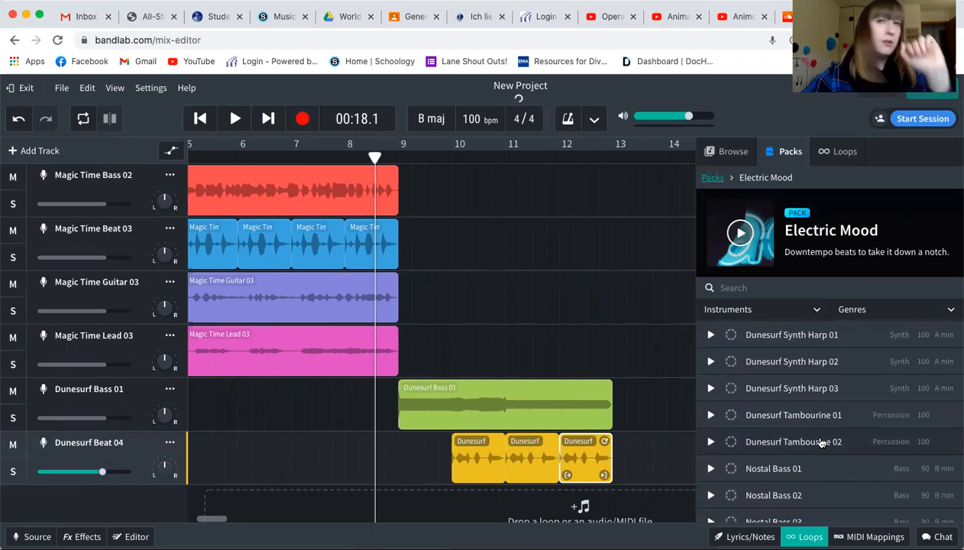
pyautogui.scroll(-3)
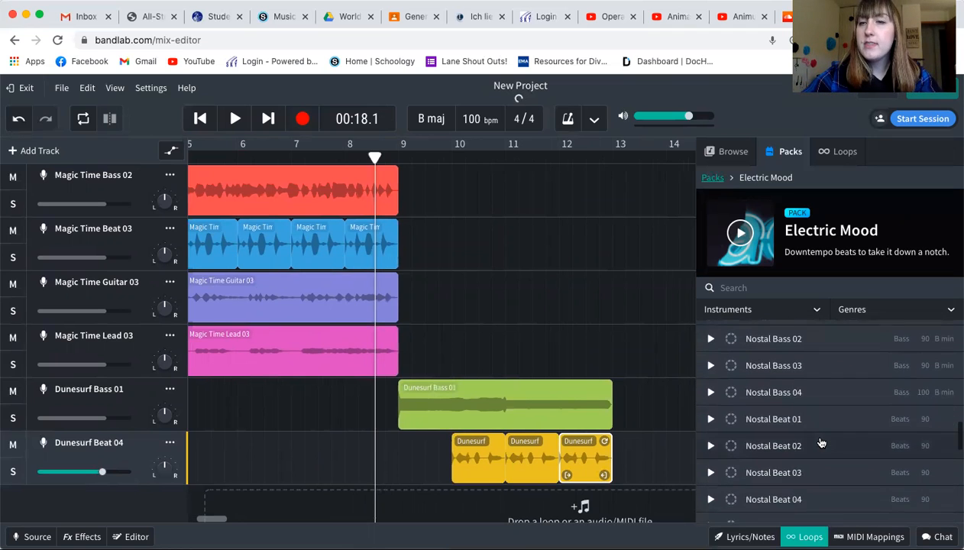
pyautogui.scroll(-3)
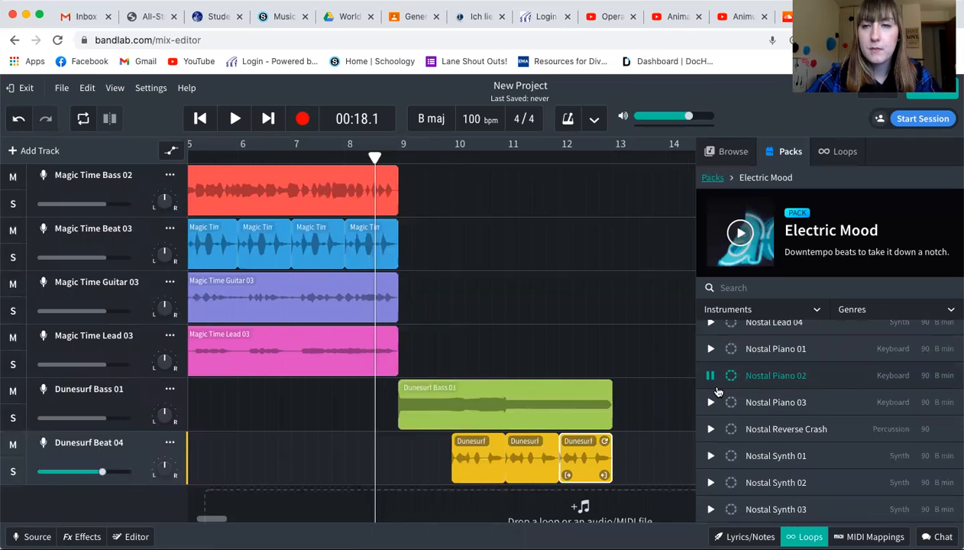
pyautogui.click(710, 376)
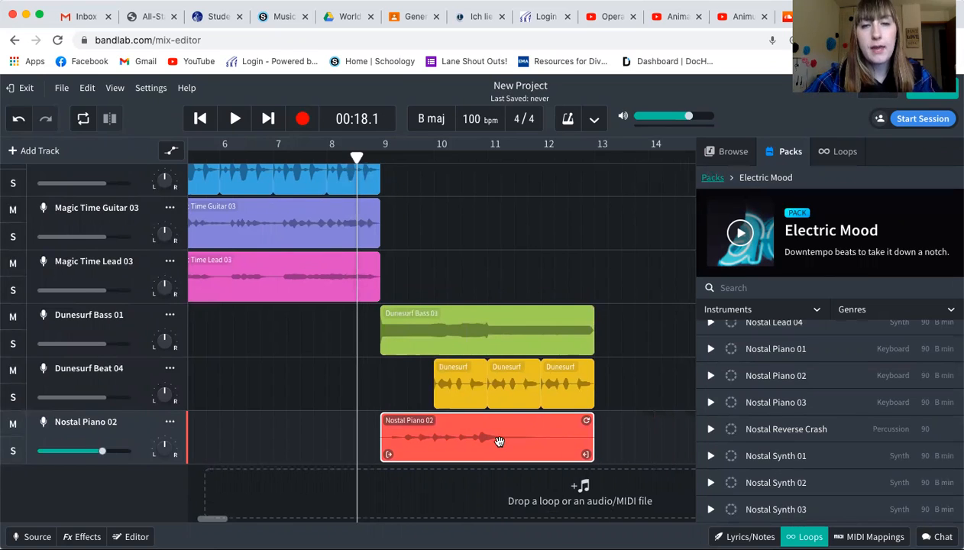
pyautogui.moveTo(498, 330)
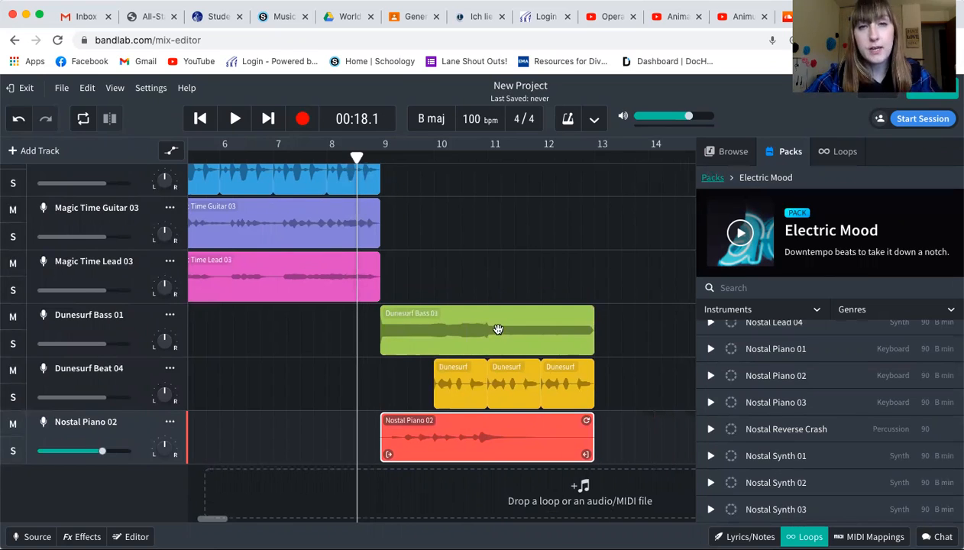
# Copy the Dunesurf Bass 01 region so the bass repeats through bar 17.
pyautogui.rightClick(497, 330)
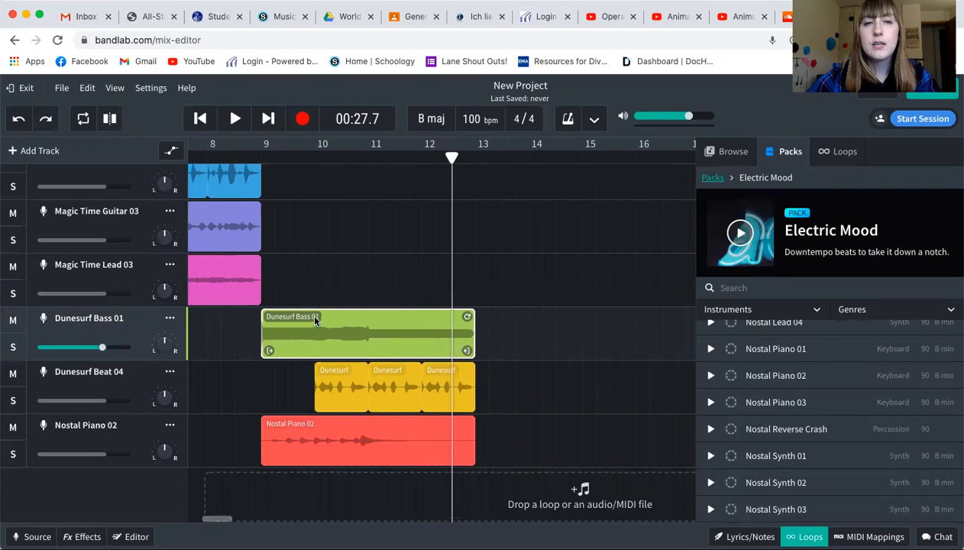
pyautogui.rightClick(313, 321)
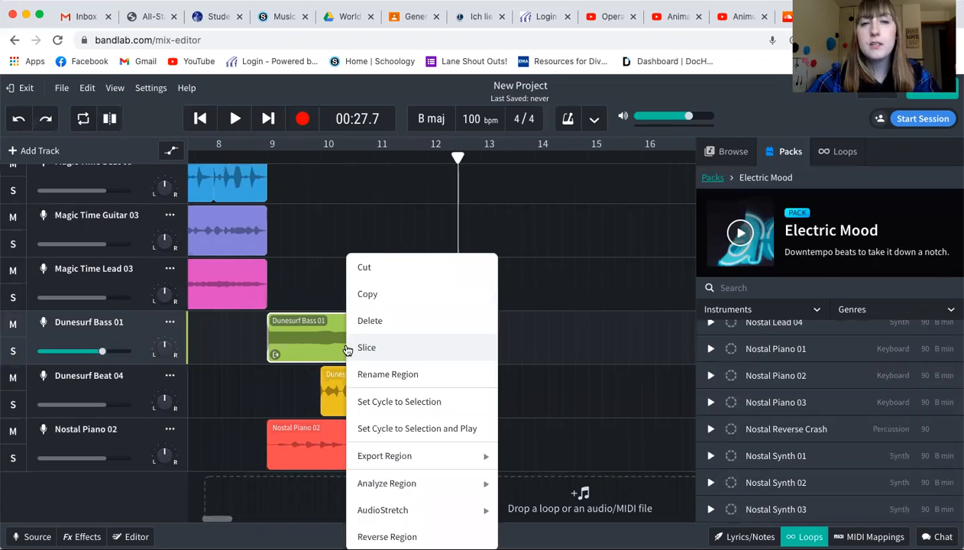
pyautogui.moveTo(367, 294)
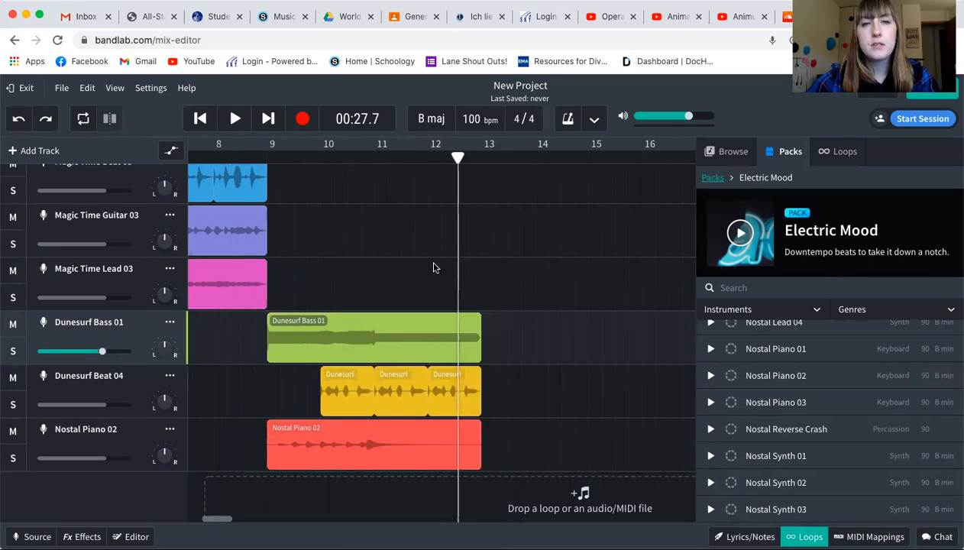
pyautogui.click(198, 119)
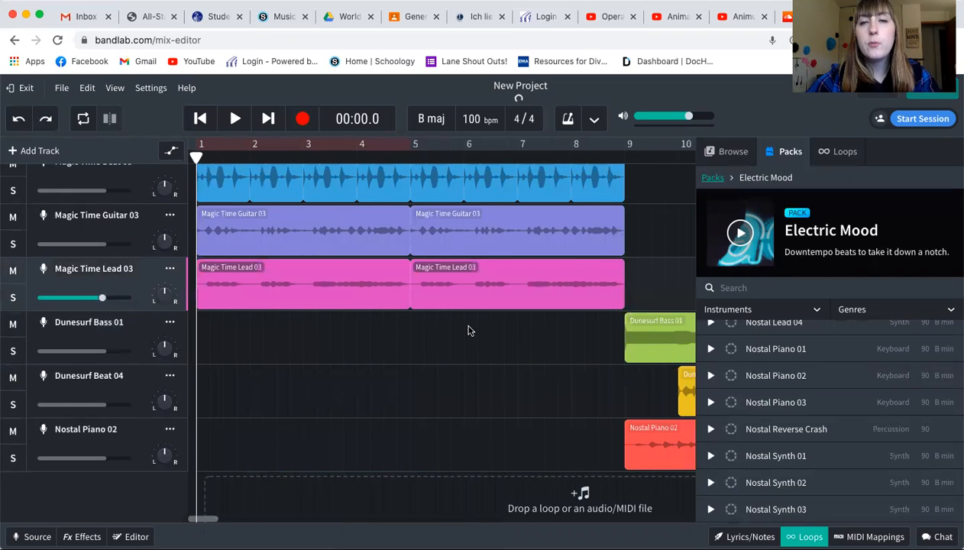
pyautogui.hscroll(3)
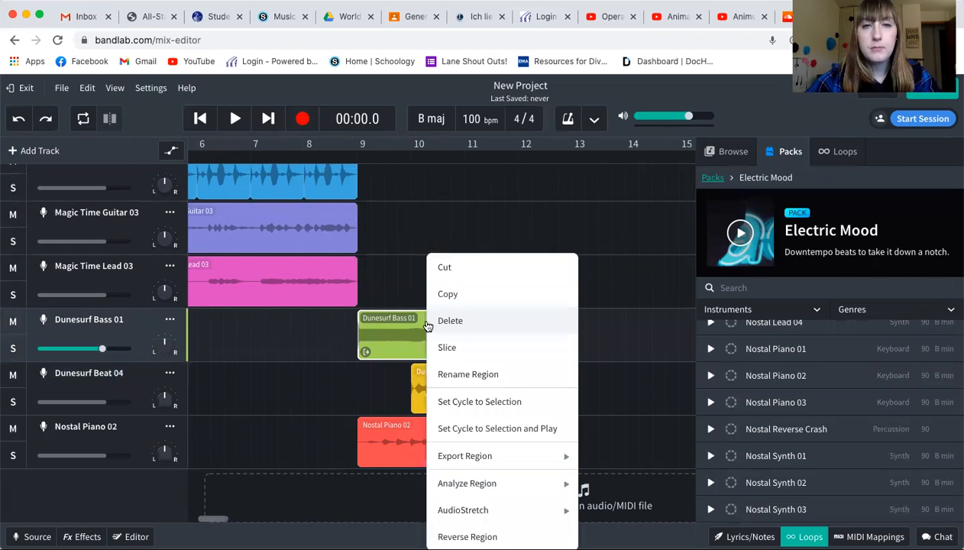
pyautogui.click(610, 331)
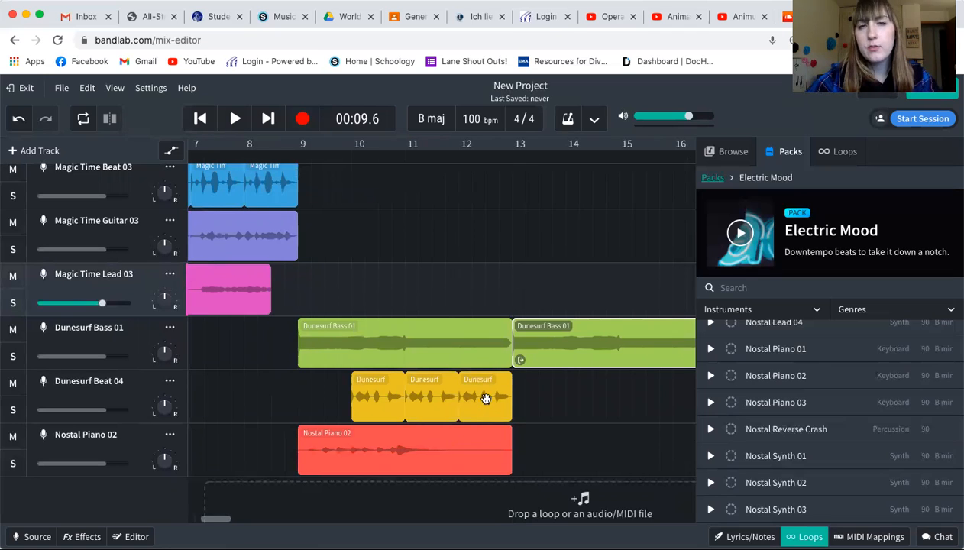
# Copy the Nostal Piano 02 region to place a second piano clip after the original.
pyautogui.rightClick(486, 398)
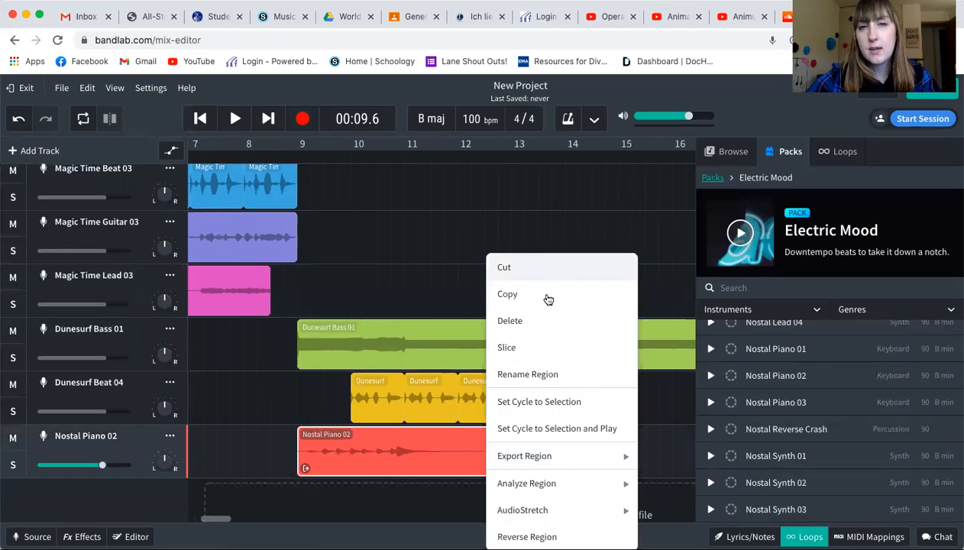
pyautogui.click(508, 294)
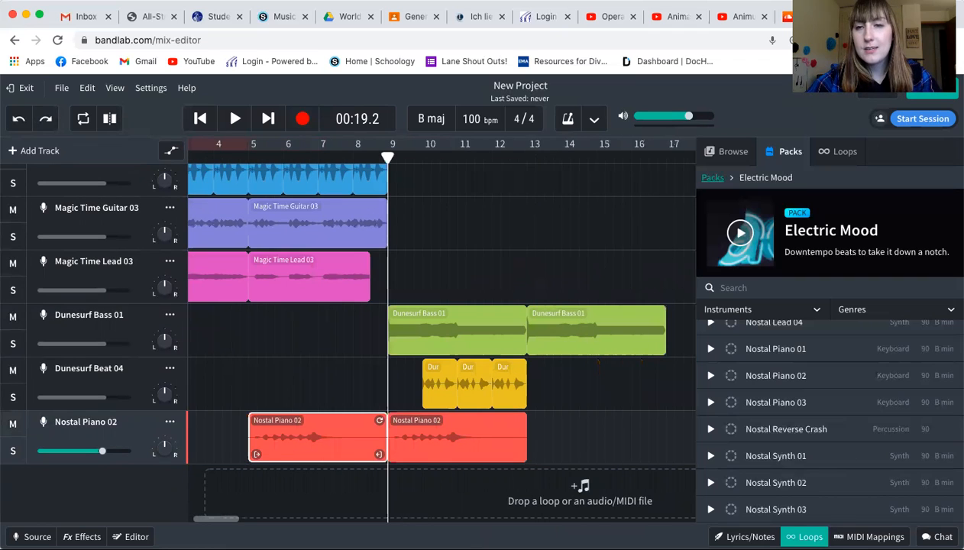
# Move both Nostal Piano regions to bar 9 and play the arrangement from the beginning.
pyautogui.moveTo(318, 437); pyautogui.dragTo(614, 437)
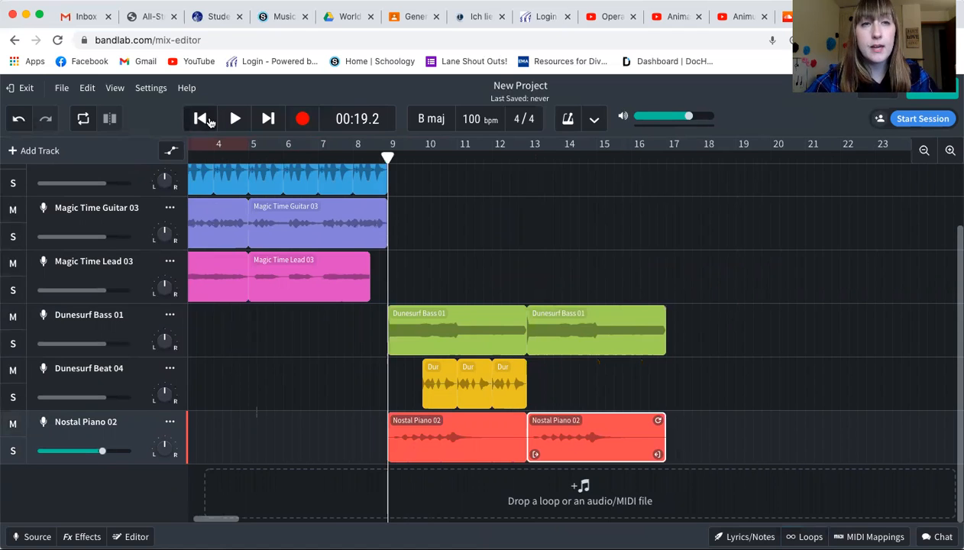
pyautogui.click(199, 119)
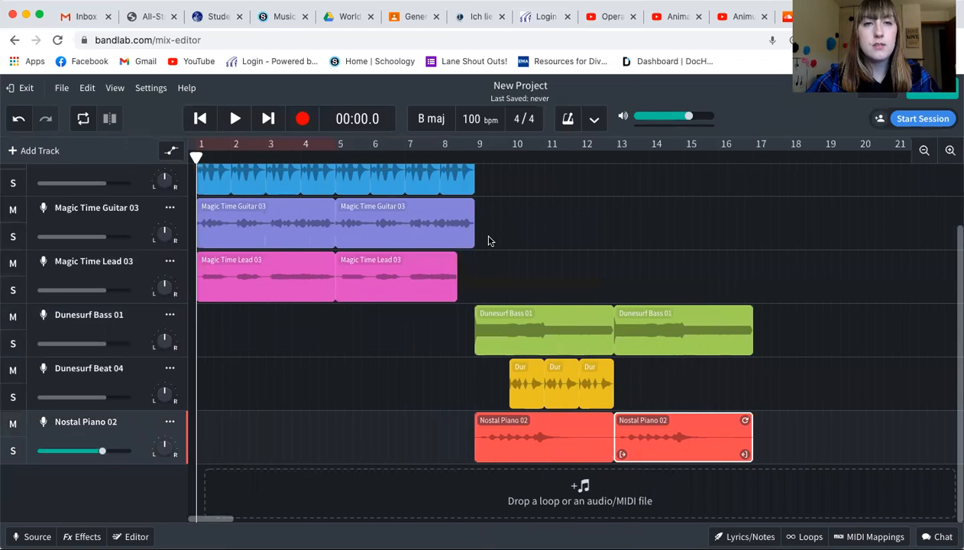
pyautogui.click(395, 277)
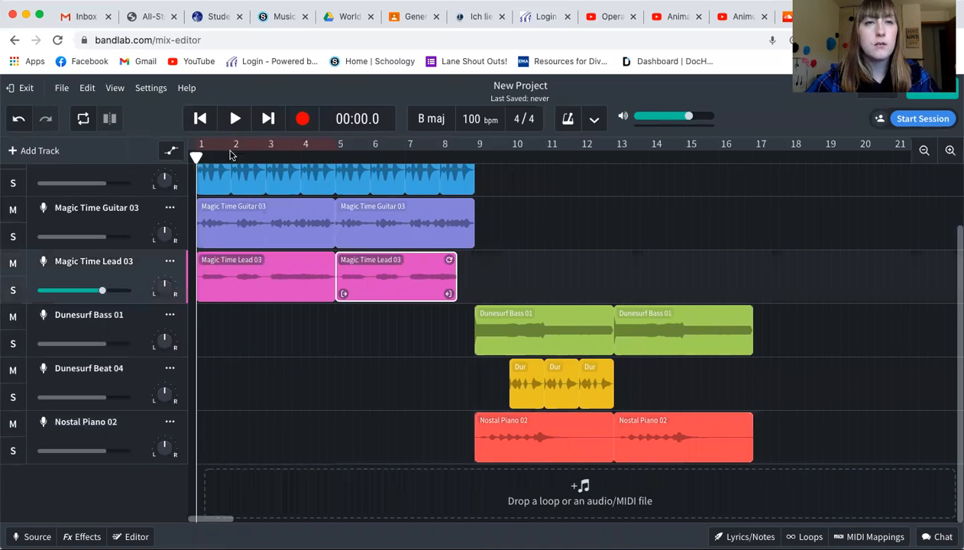
pyautogui.click(235, 119)
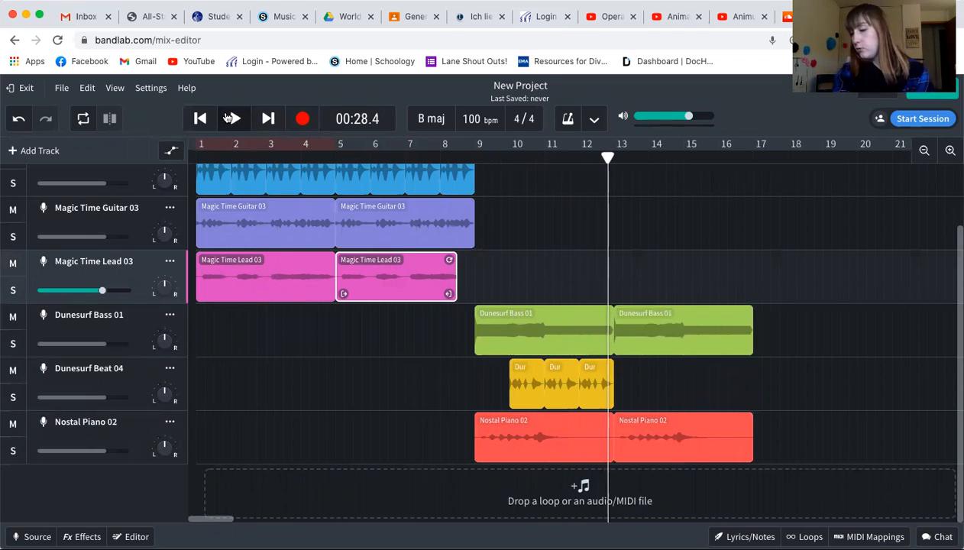
pyautogui.moveTo(233, 118)
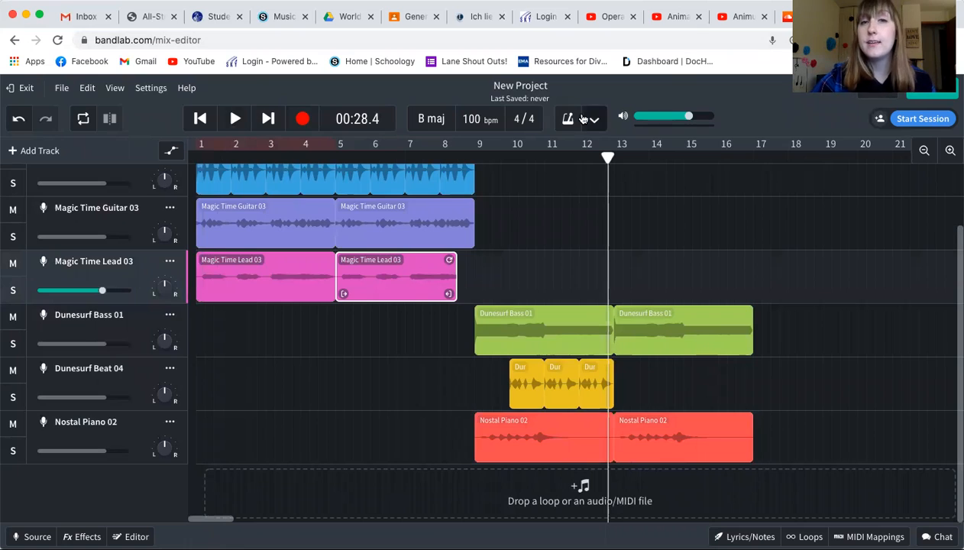
# Rename the project to 'LiveLoop Composition' and save a revision.
pyautogui.doubleClick(519, 86)
pyautogui.write('LiveLoop C')
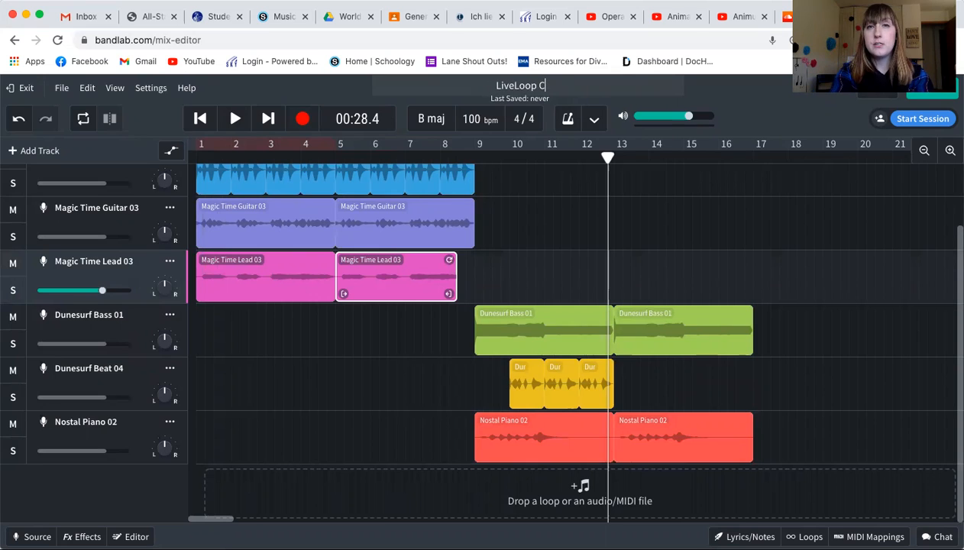
pyautogui.write('omposition')
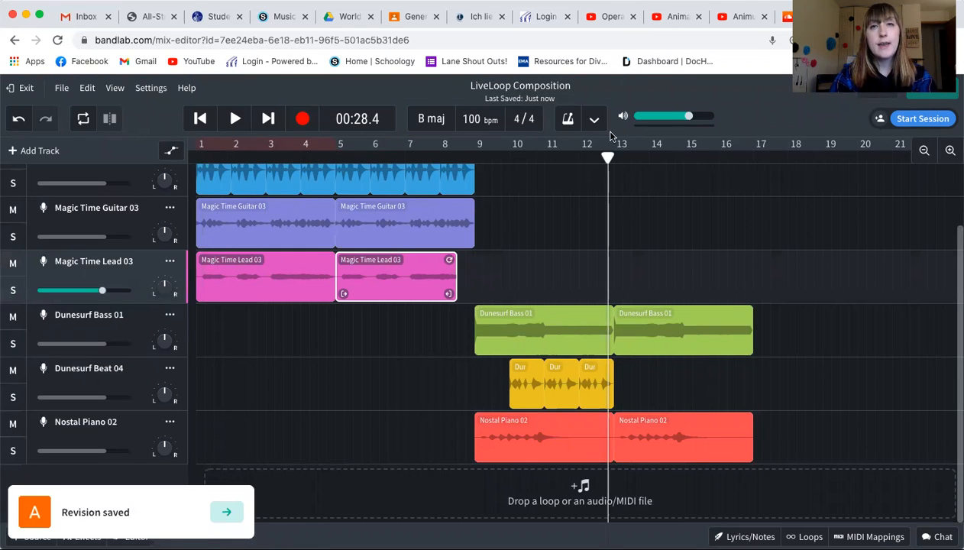
pyautogui.moveTo(603, 385)
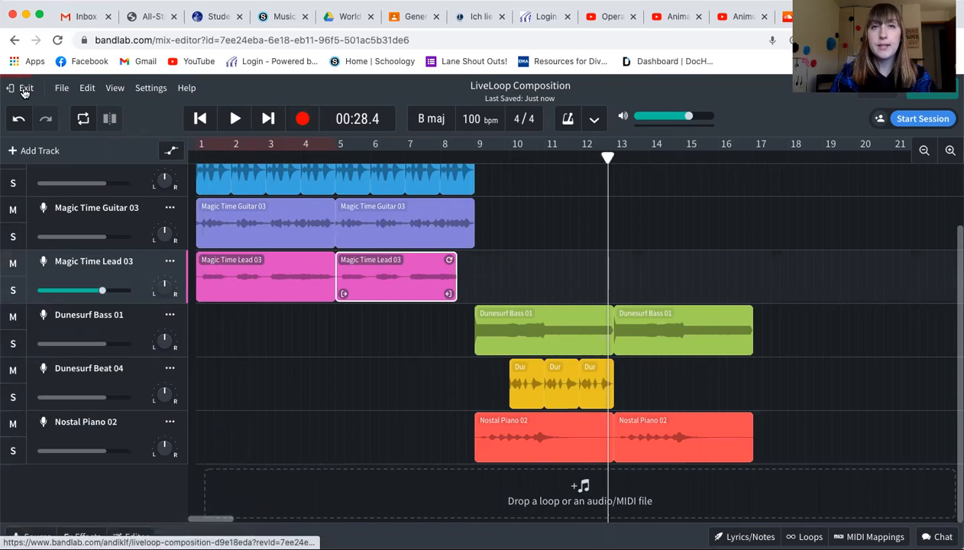
# Leave the editor and publish LiveLoop Composition under the Other genre.
pyautogui.click(26, 87)
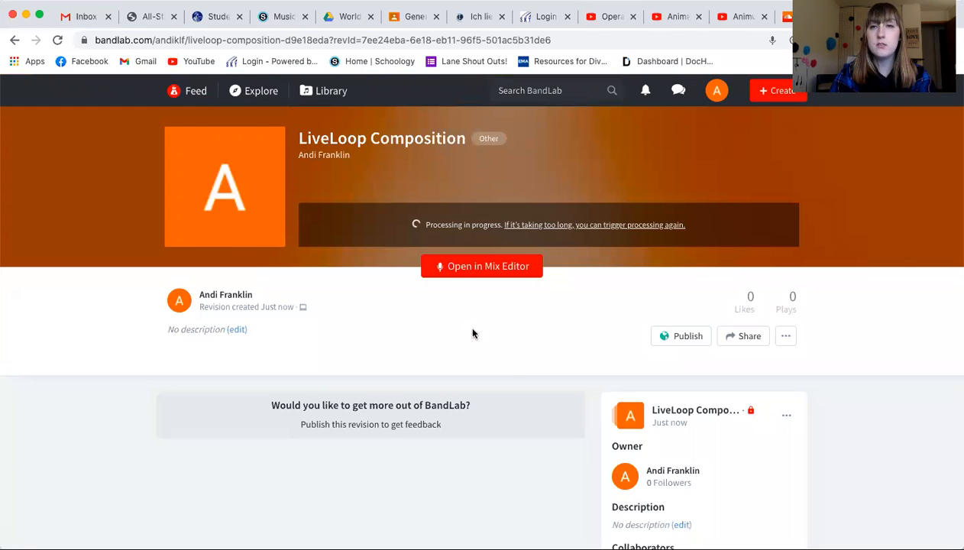
pyautogui.moveTo(677, 351)
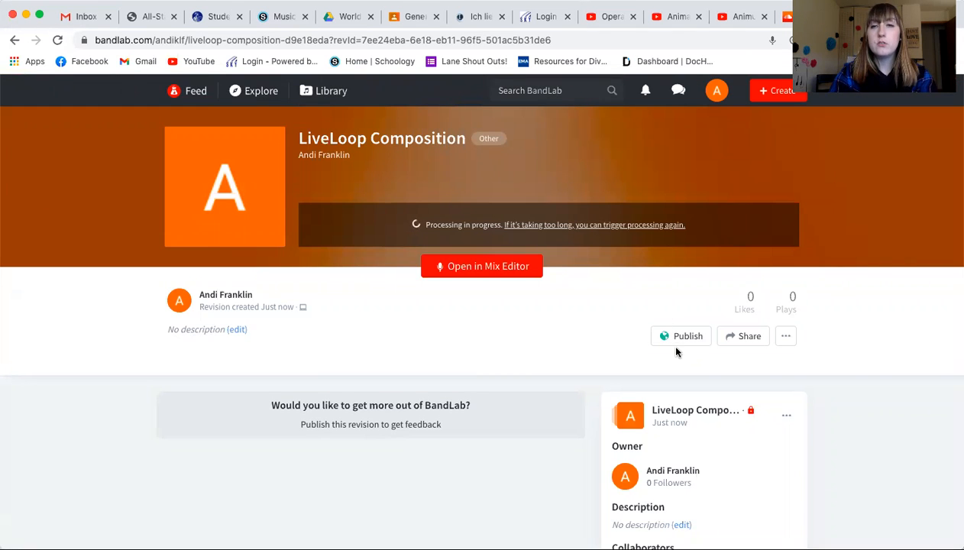
pyautogui.click(681, 336)
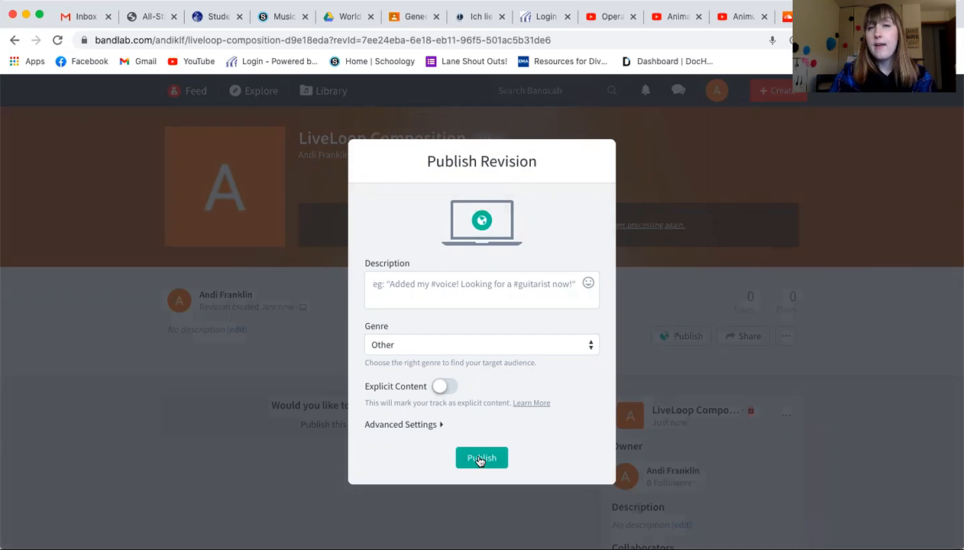
pyautogui.click(482, 458)
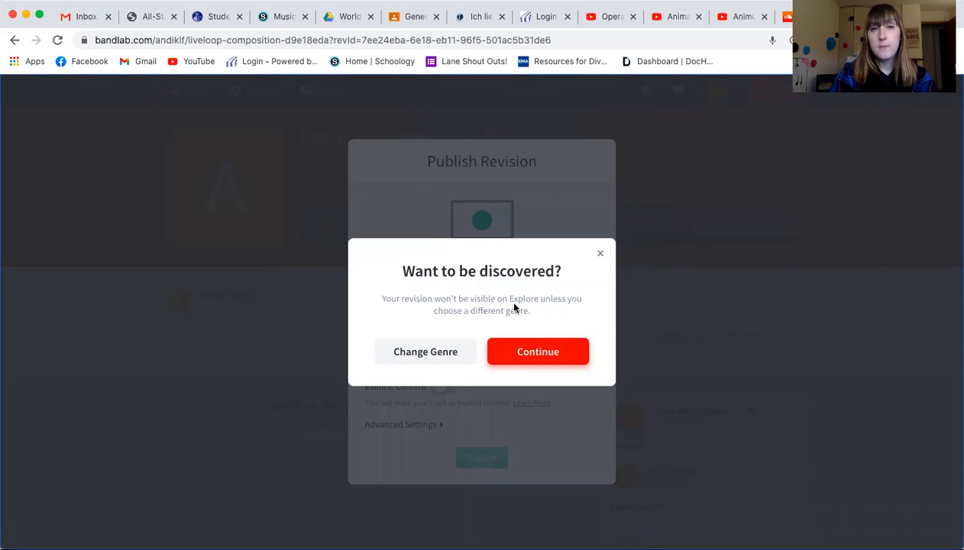
pyautogui.click(538, 352)
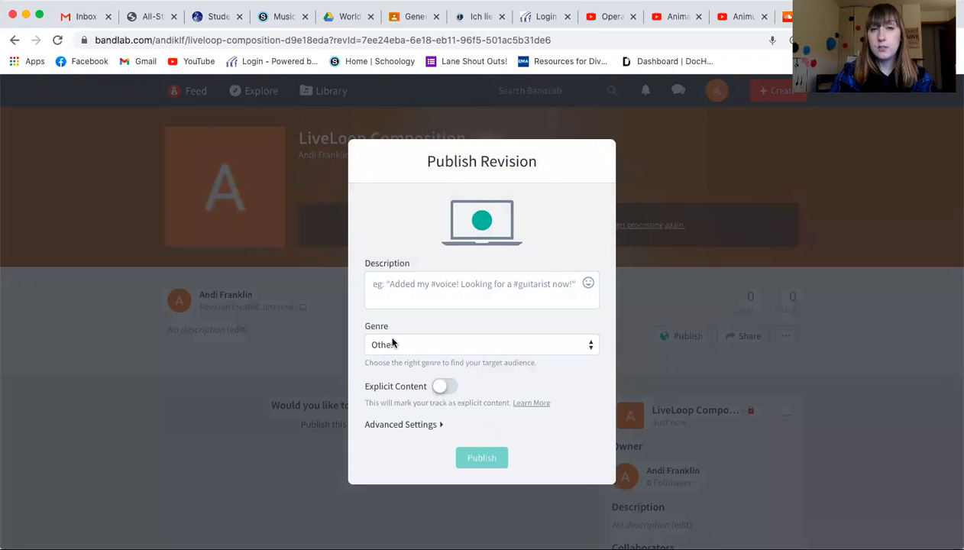
pyautogui.click(481, 458)
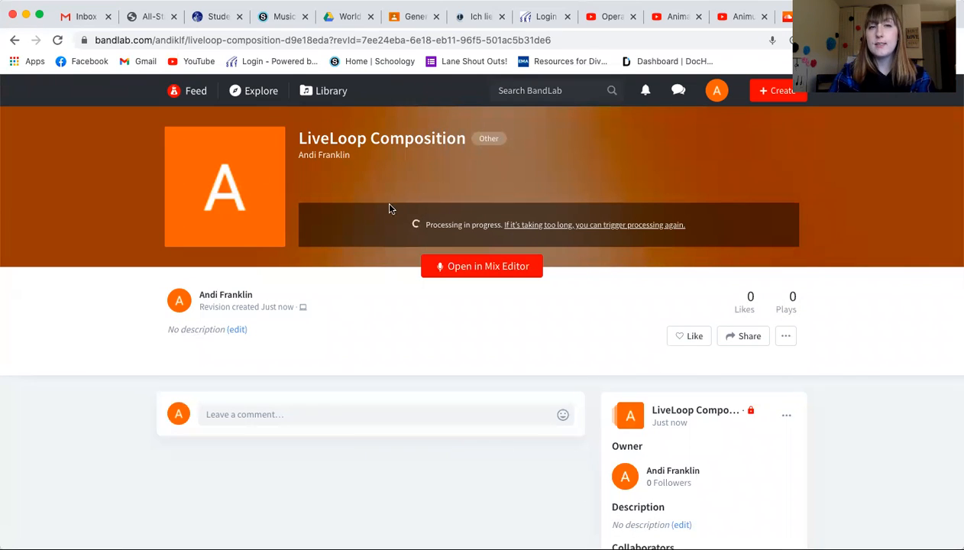
pyautogui.moveTo(514, 239)
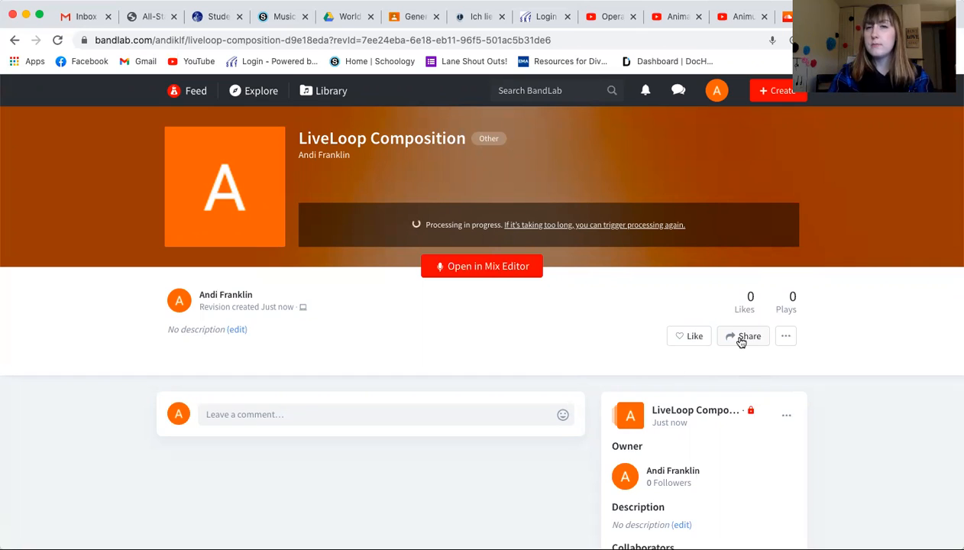
# Copy the song's Share or Embed link and switch to the Google Classroom General Music class.
pyautogui.click(743, 336)
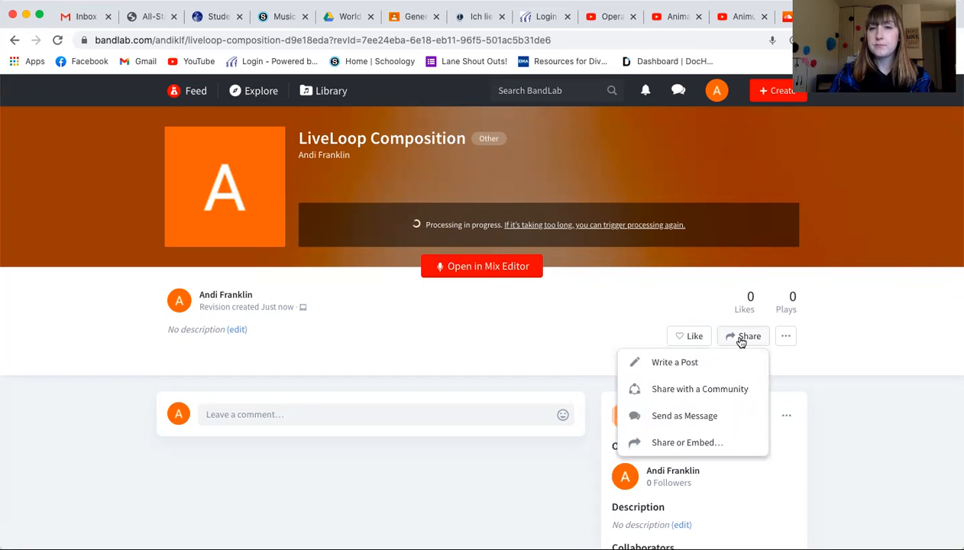
pyautogui.moveTo(727, 398)
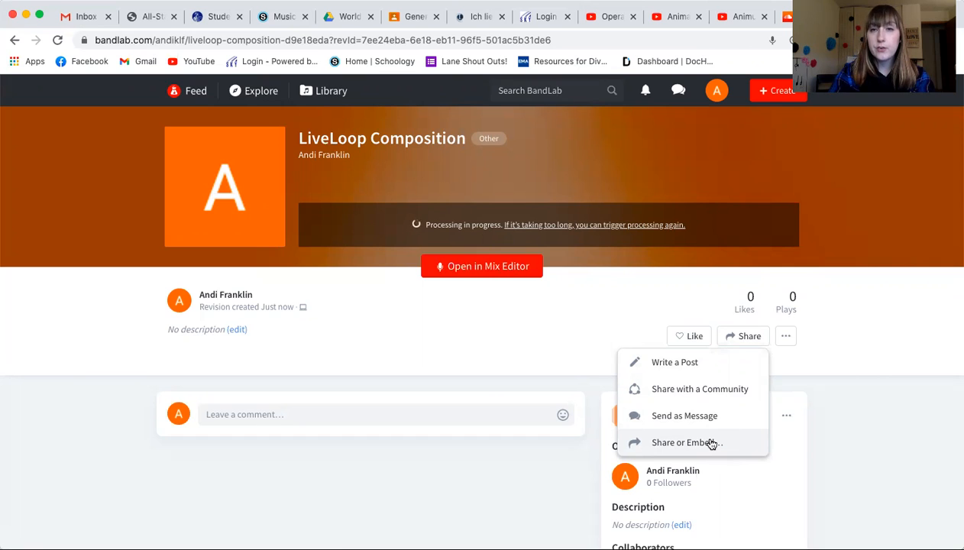
pyautogui.click(685, 443)
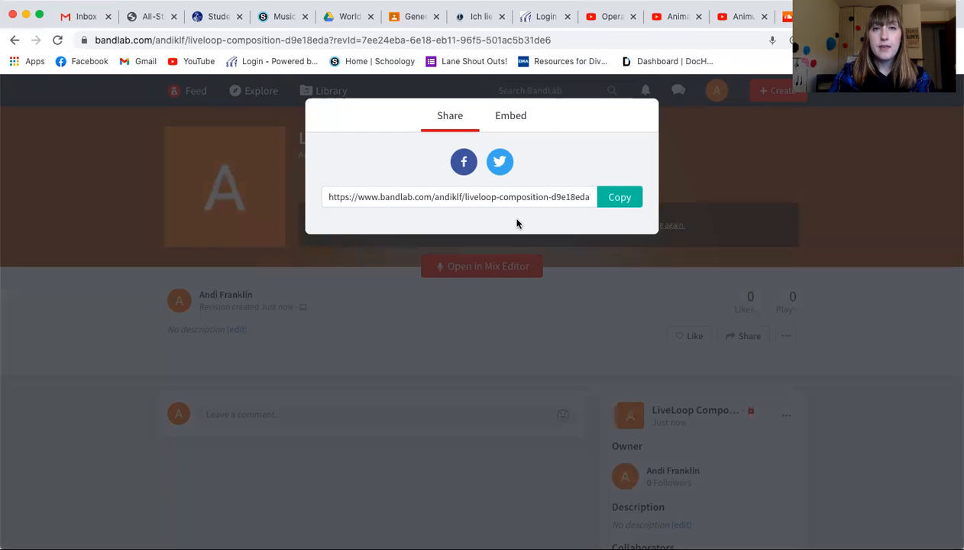
pyautogui.click(619, 197)
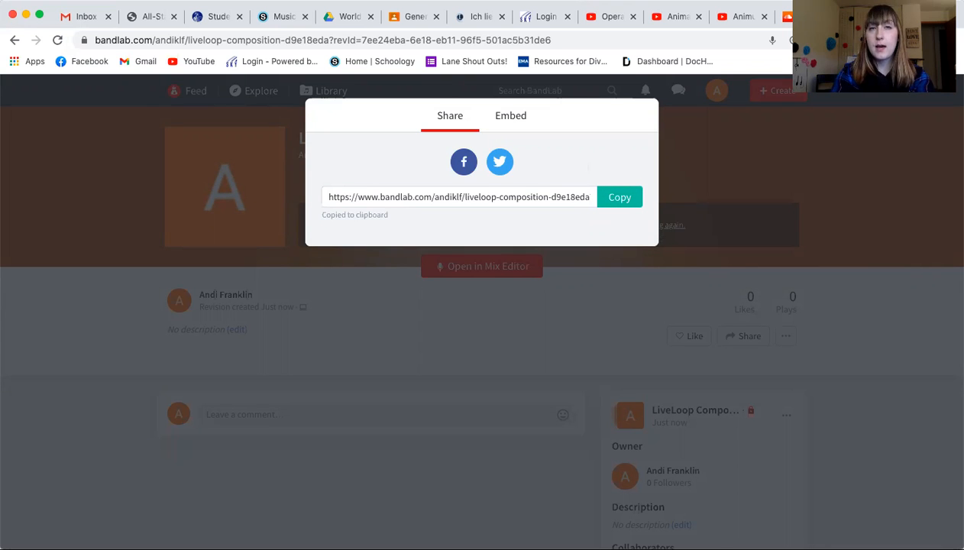
pyautogui.click(414, 15)
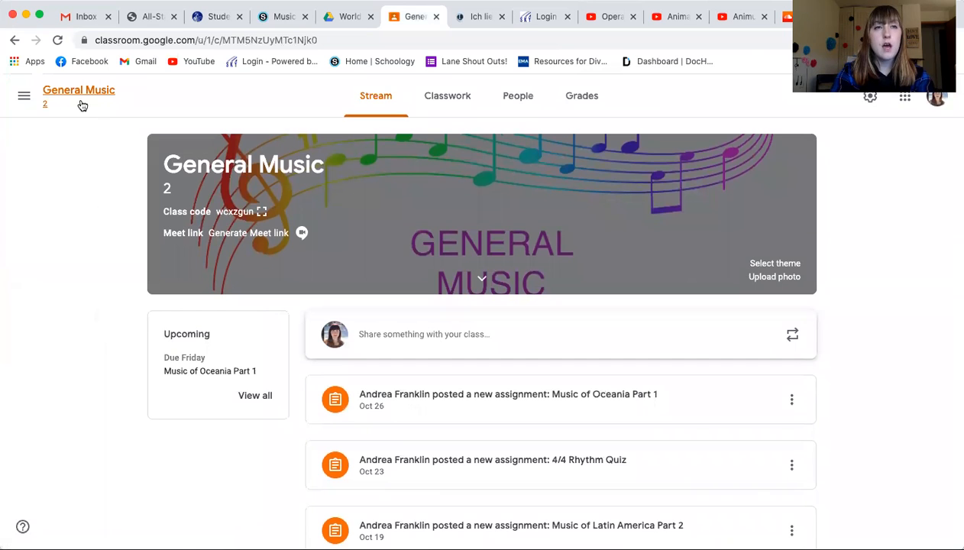
# Navigate to the Music Innovations class and view the LiveLoop Composition assignment instructions.
pyautogui.click(24, 95)
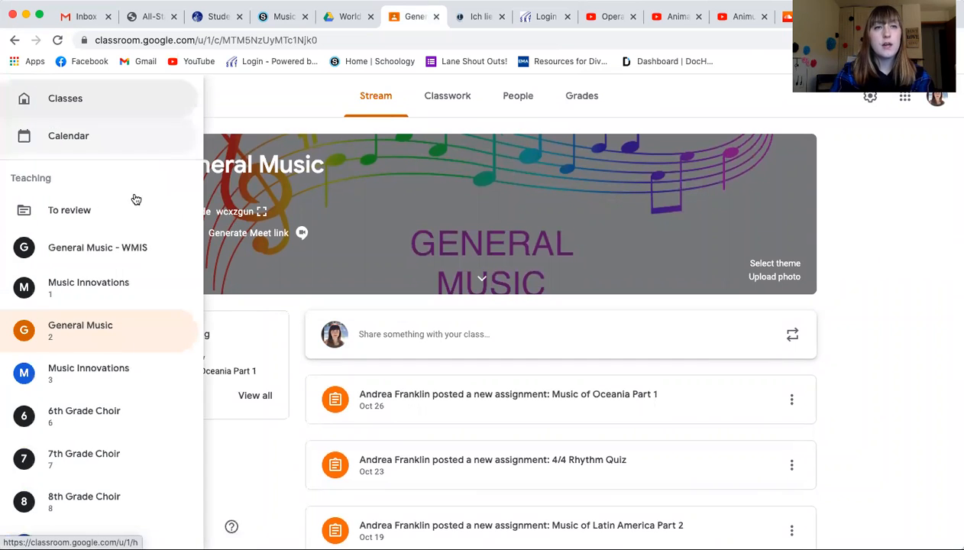
pyautogui.click(88, 288)
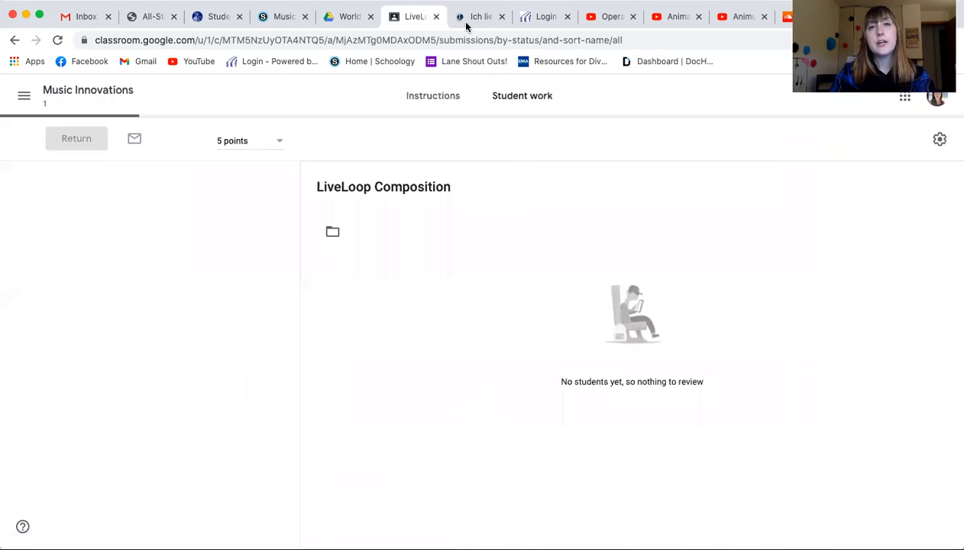
pyautogui.click(433, 95)
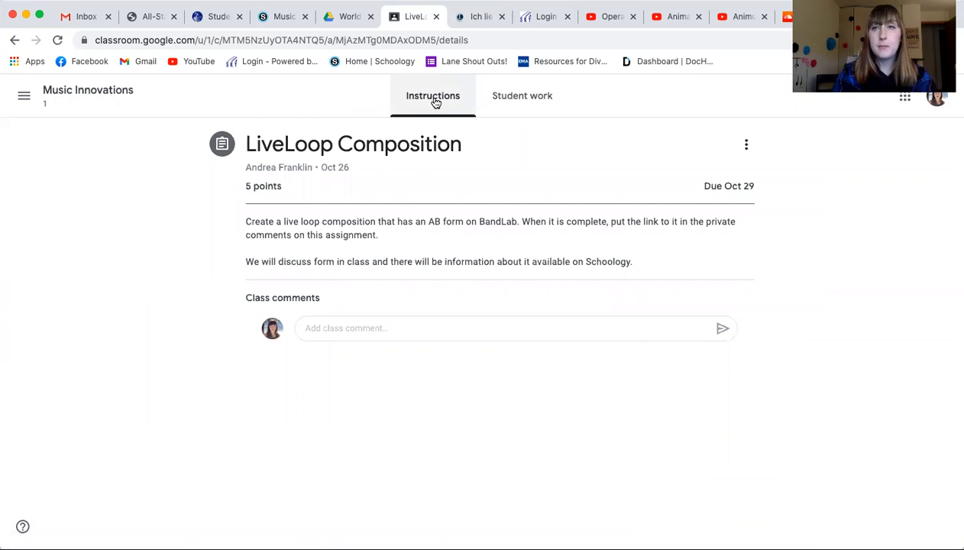
pyautogui.moveTo(293, 316)
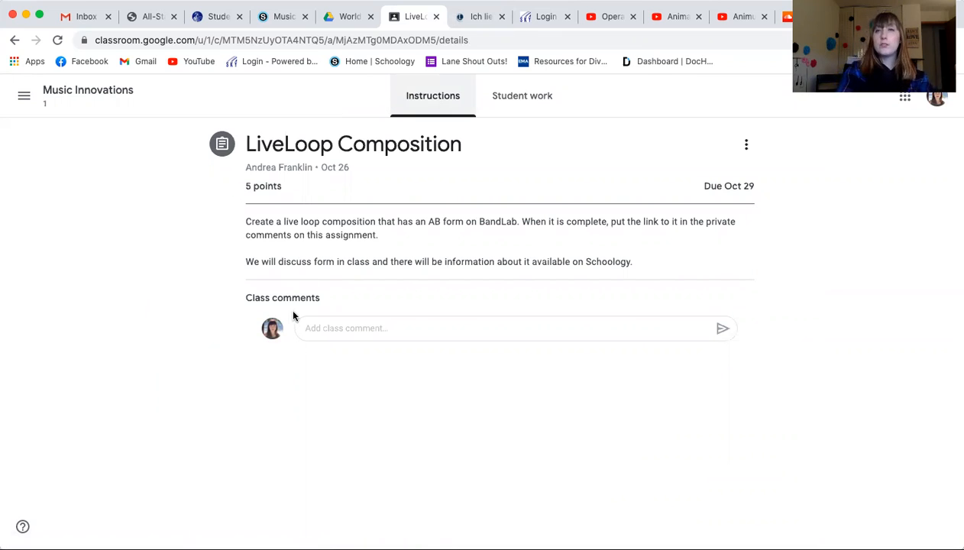
pyautogui.moveTo(489, 182)
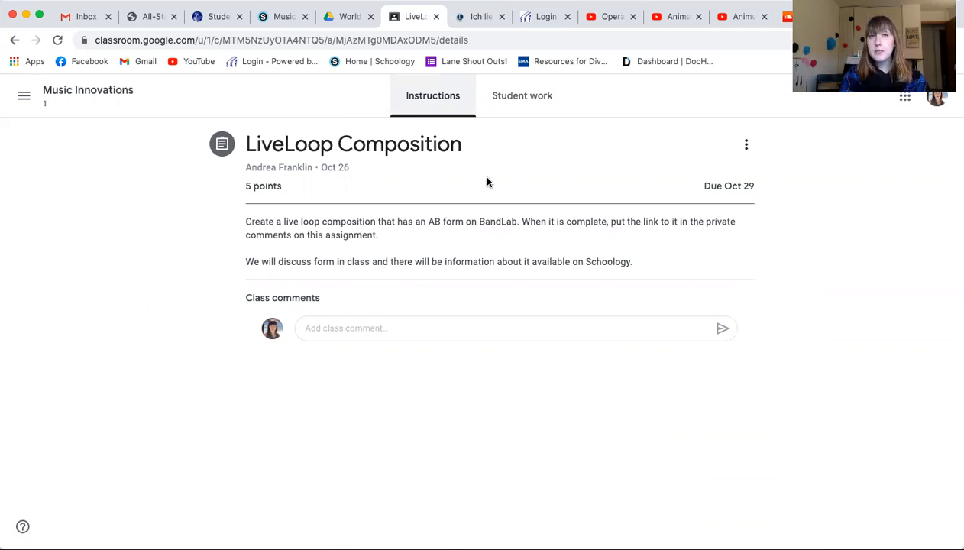
pyautogui.moveTo(451, 144)
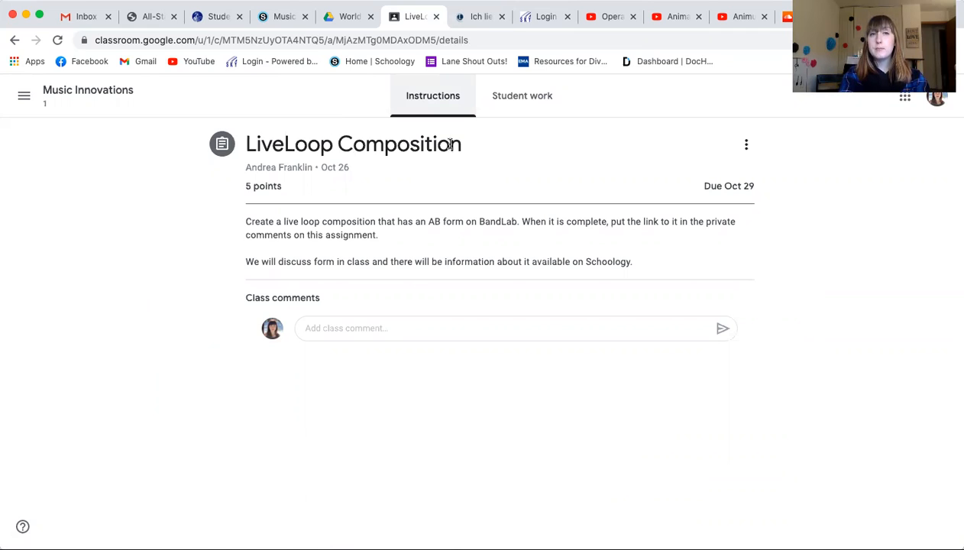